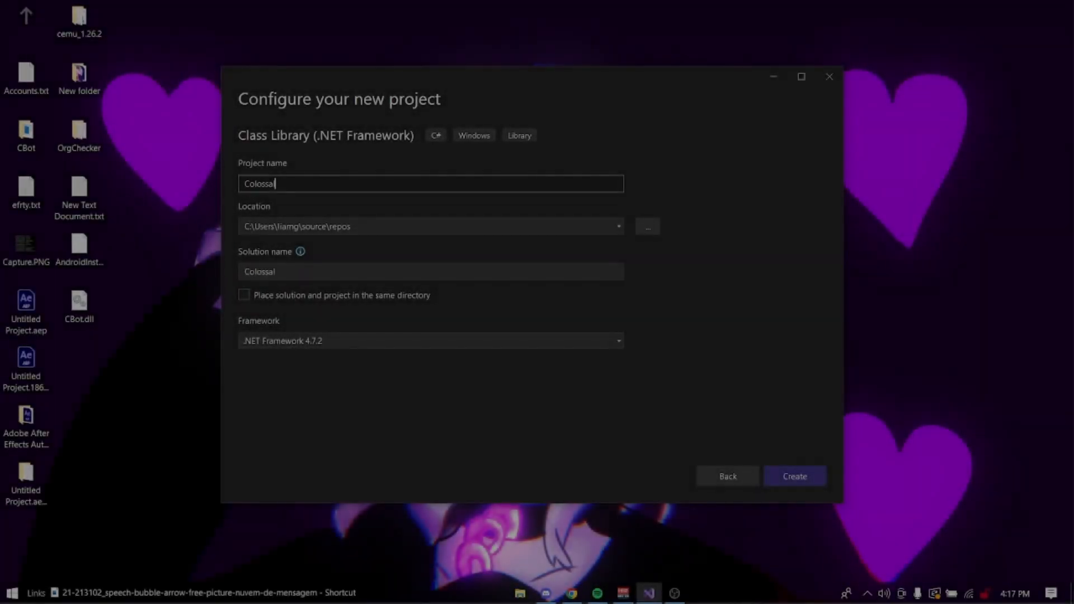
- Create the class library project named ColossalCheatMenuV2 with its BepInEx Plugin.cs skeleton
{"action": "type", "text": "CheatM"}
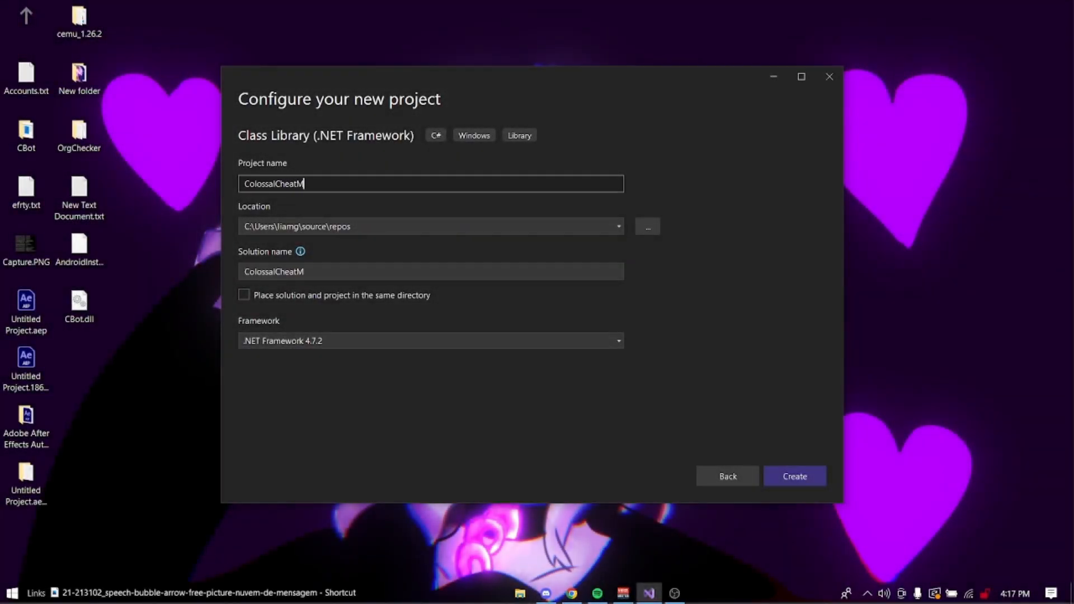
{"action": "type", "text": "enuV2"}
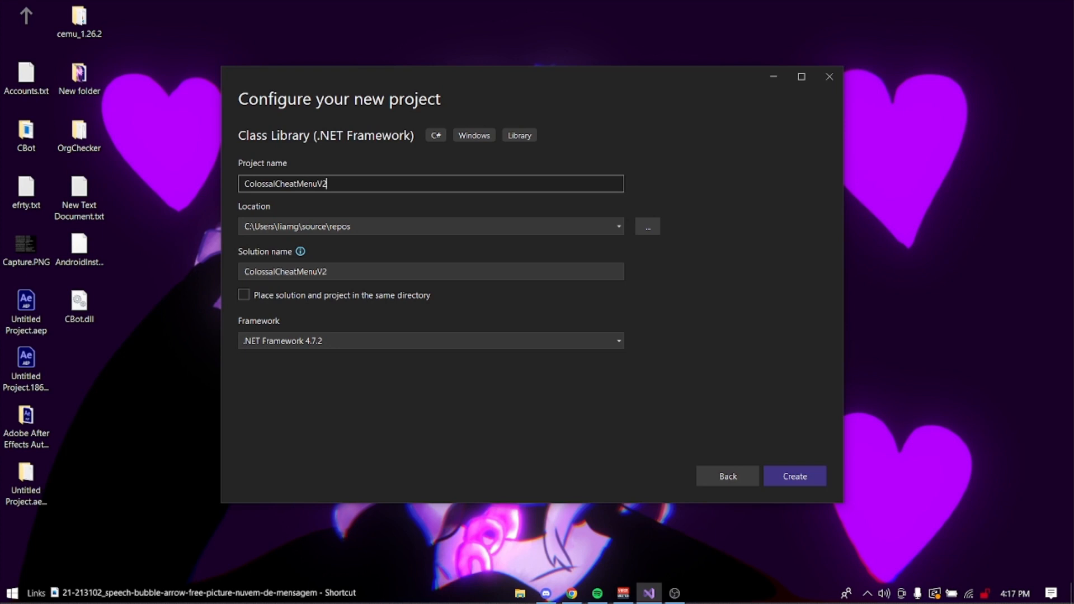
{"action": "left_click", "coordinate": [794, 476]}
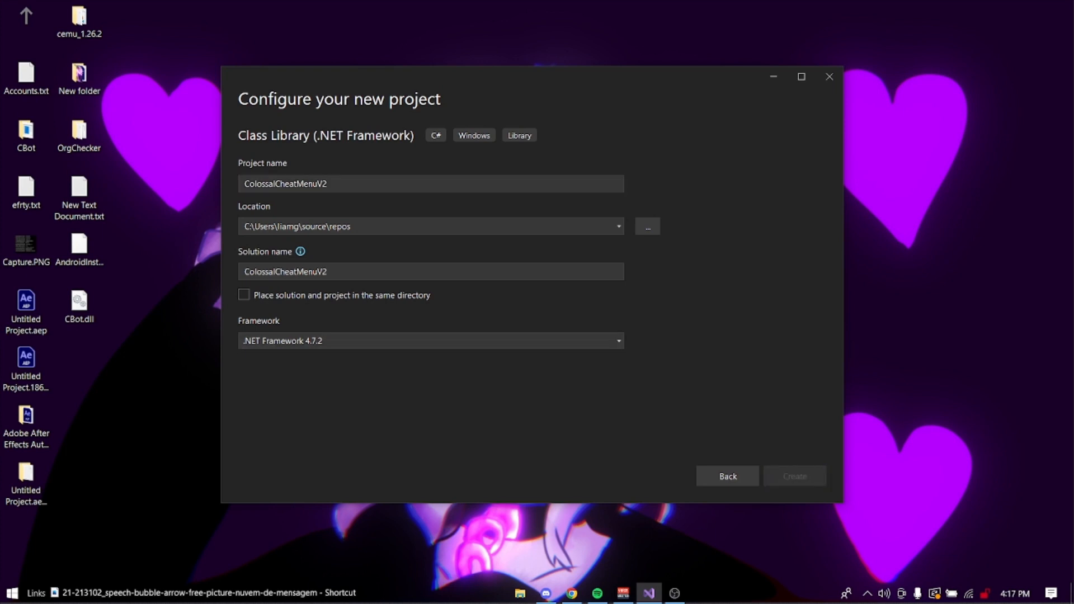
{"action": "left_click", "coordinate": [795, 476]}
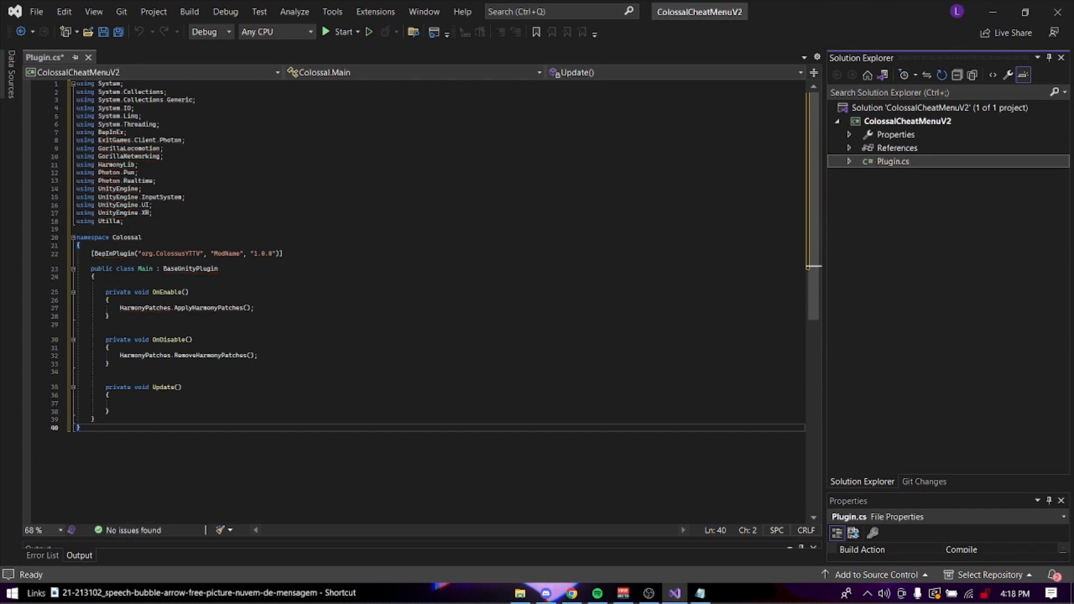
- Rename class Main to Plugin and add a HarmonyLoader.cs class file to the project
{"action": "double_click", "coordinate": [145, 268]}
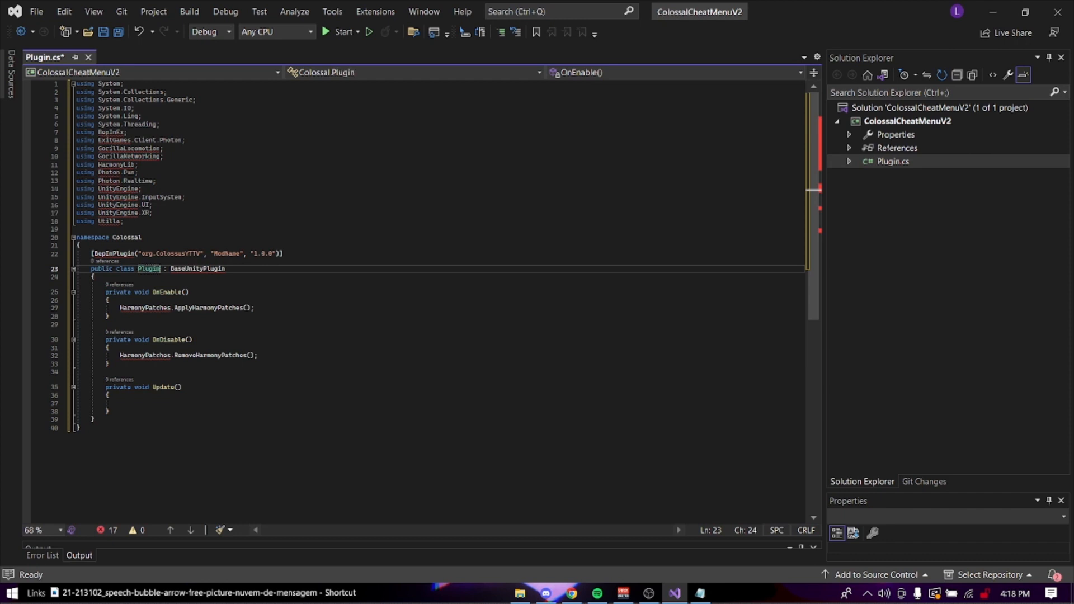
{"action": "right_click", "coordinate": [907, 121]}
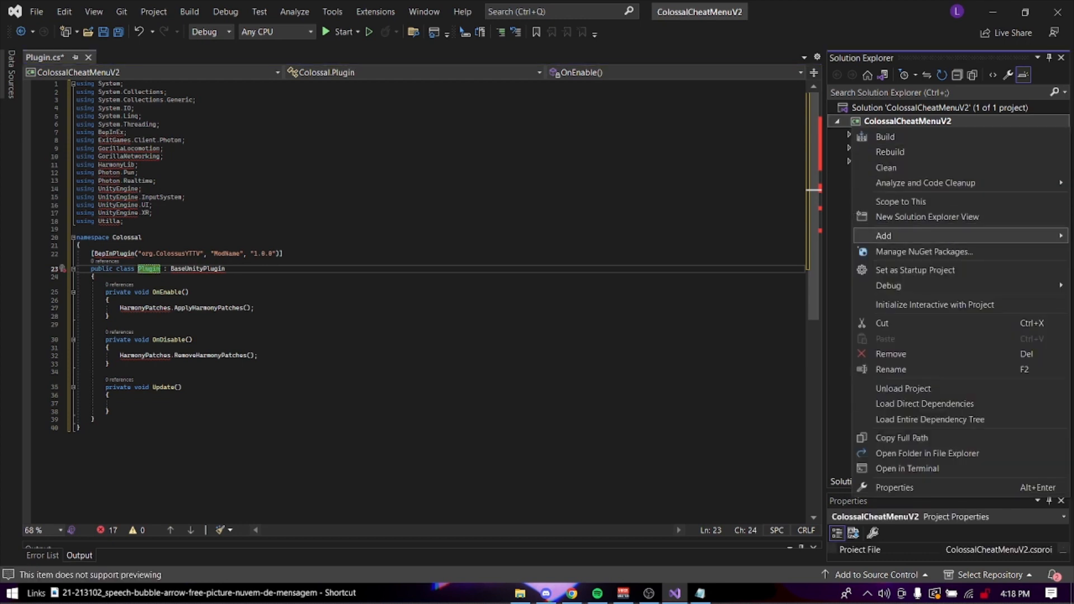
{"action": "left_click", "coordinate": [883, 236]}
{"action": "type", "text": "HarmonyLoade.cs"}
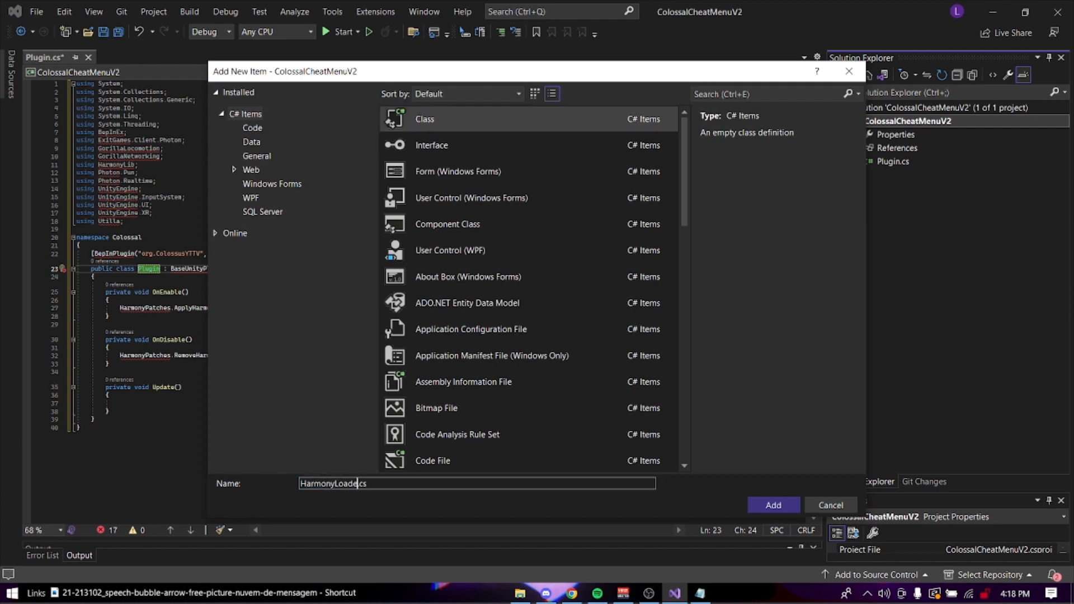
{"action": "left_click", "coordinate": [772, 505]}
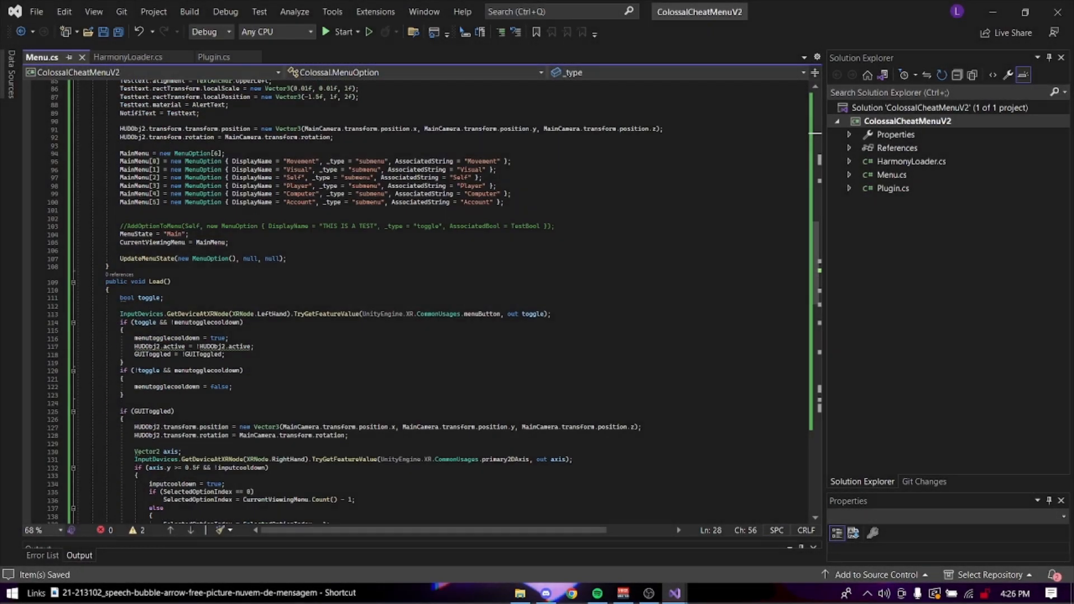
{"action": "scroll", "scroll_direction": "down", "scroll_amount": 3}
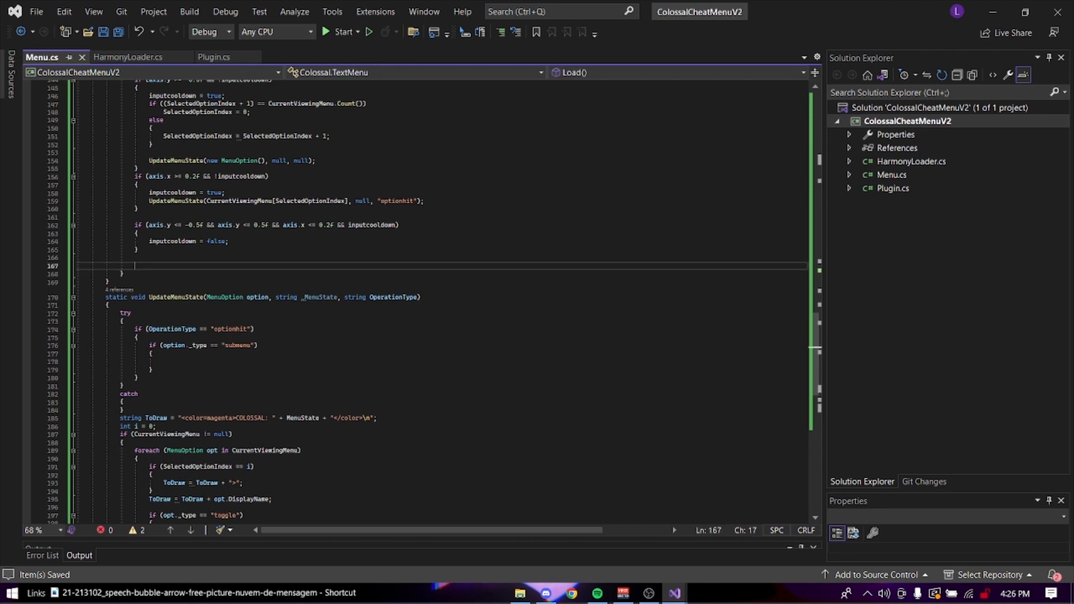
{"action": "scroll", "scroll_direction": "up", "scroll_amount": 3}
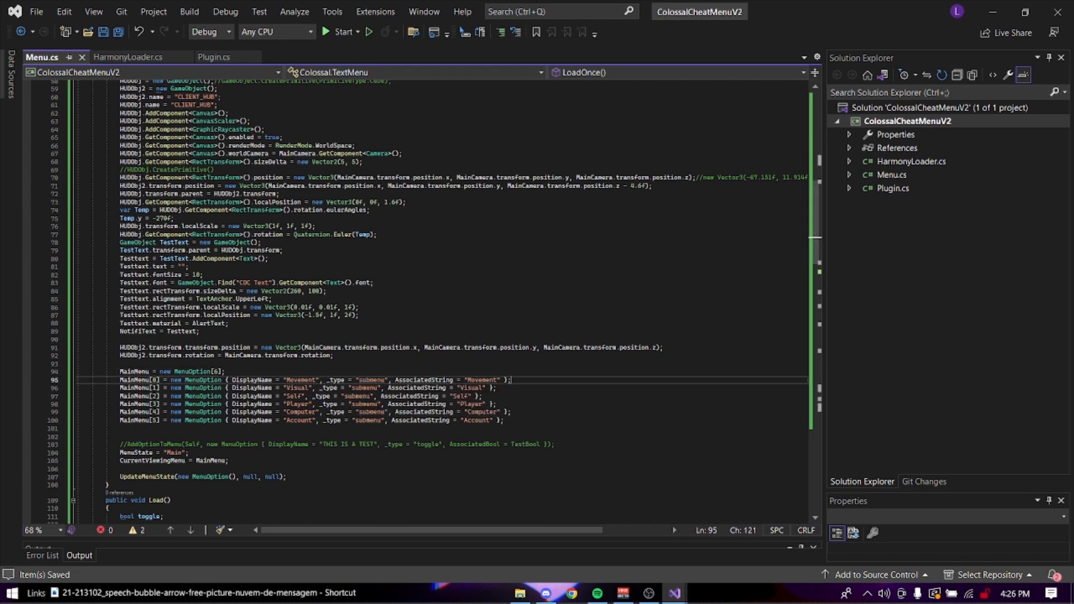
{"action": "scroll", "scroll_direction": "down", "scroll_amount": 3}
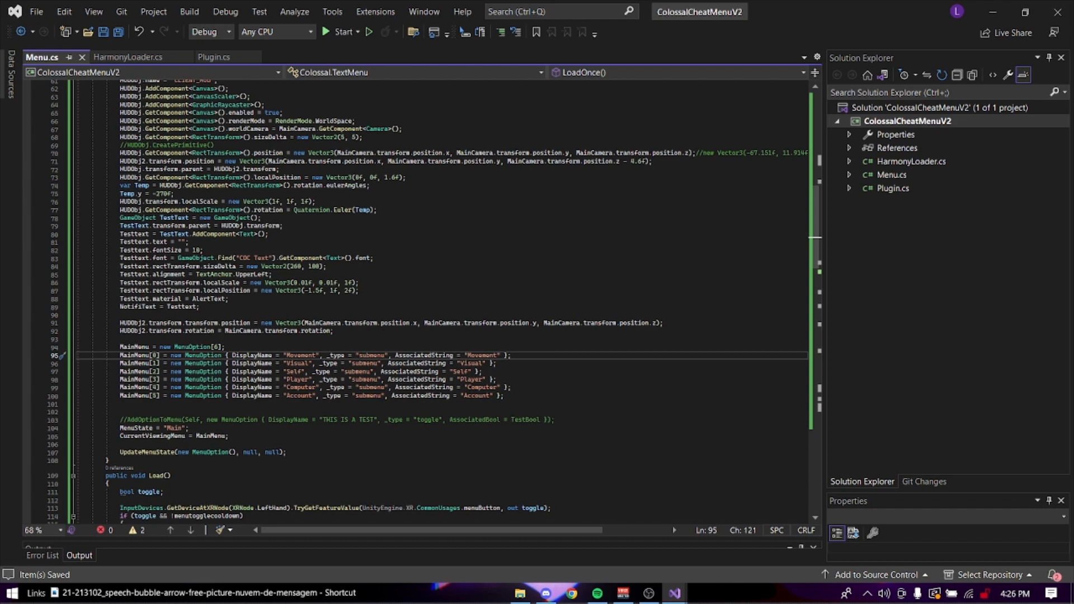
{"action": "scroll", "scroll_direction": "up", "scroll_amount": 3}
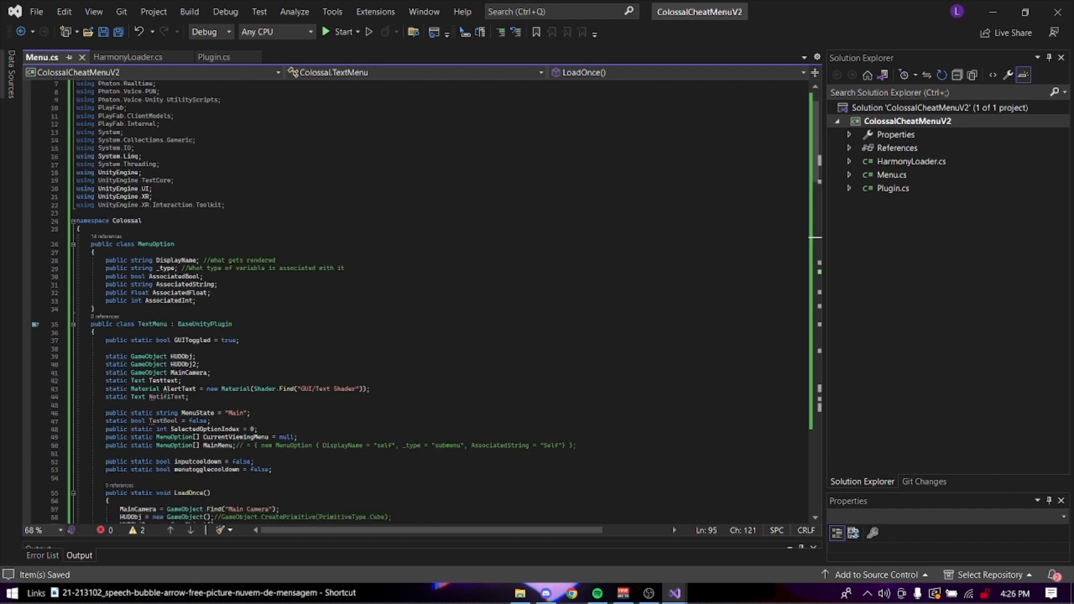
{"action": "scroll", "scroll_direction": "down", "scroll_amount": 3}
{"action": "type", "text": "public stat"}
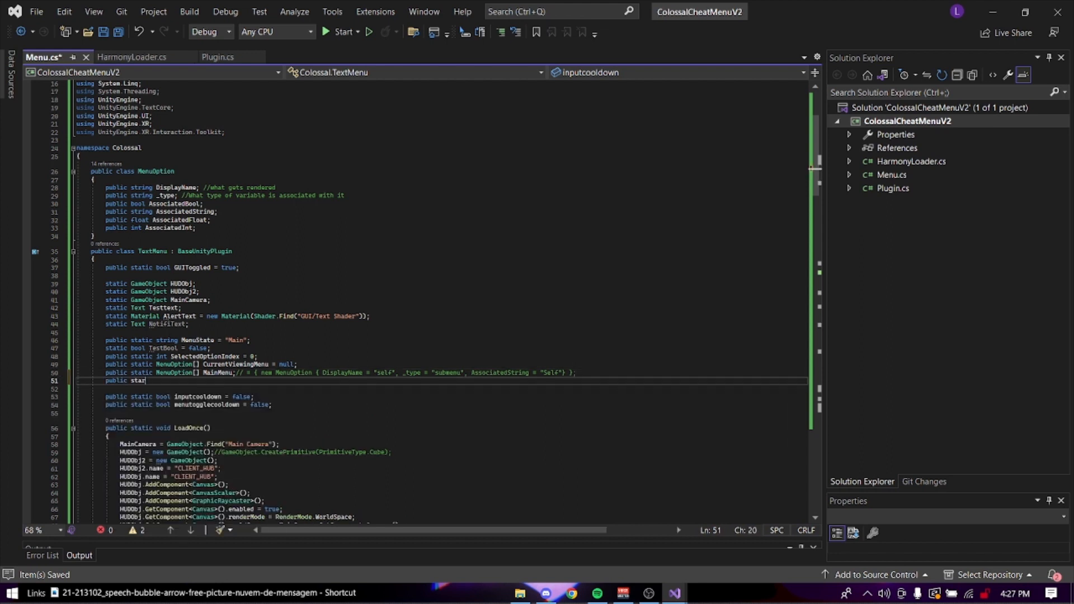
- Declare a static MenuOption[] Movement field initialized with new MenuOption entries
{"action": "type", "text": "menu"}
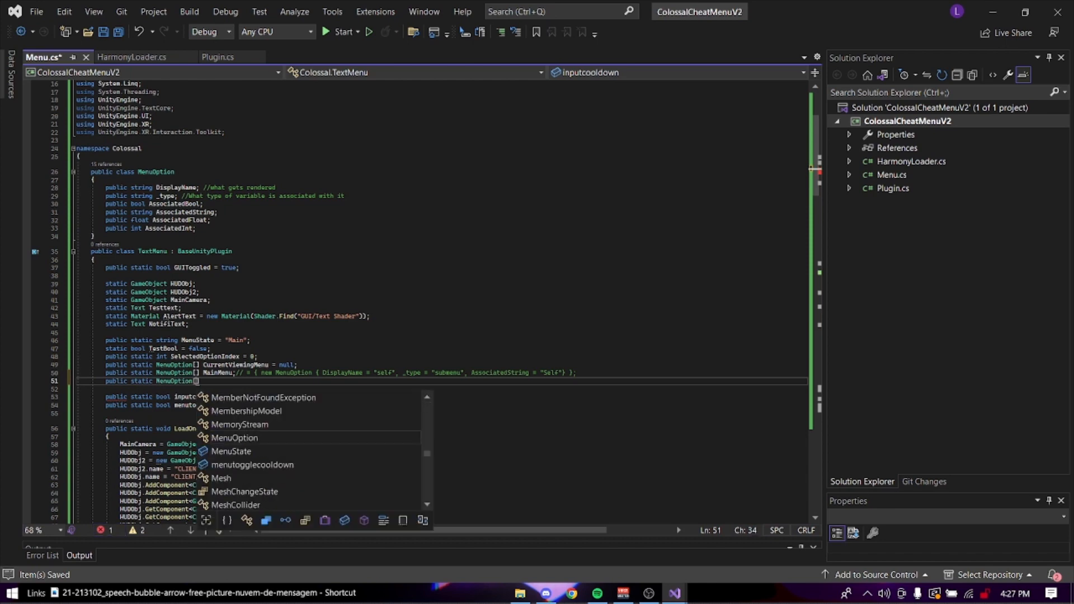
{"action": "type", "text": "Movement"}
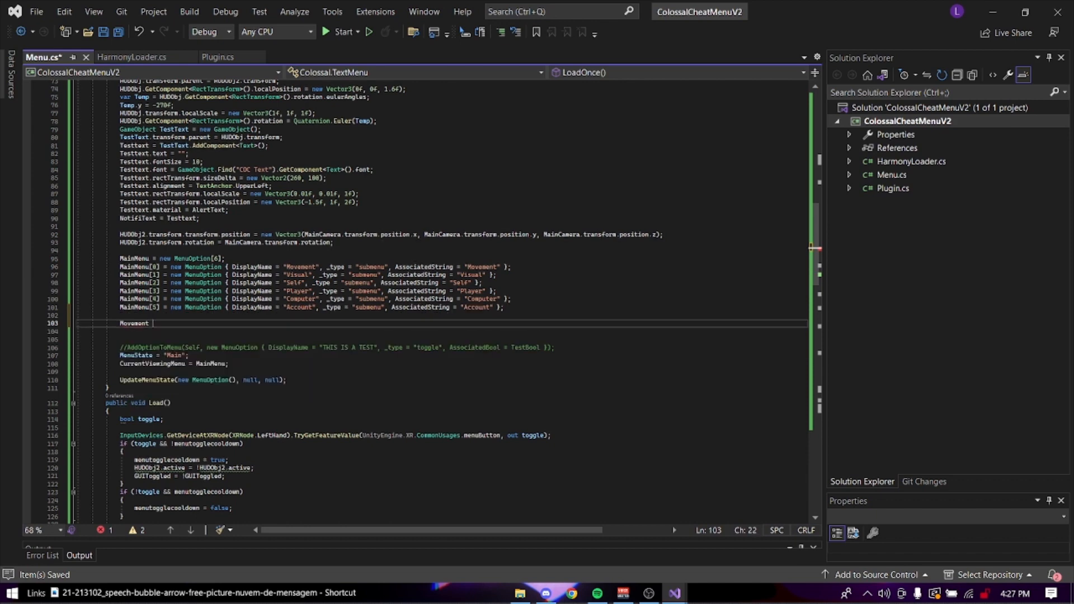
{"action": "type", "text": "= new MenuOption["}
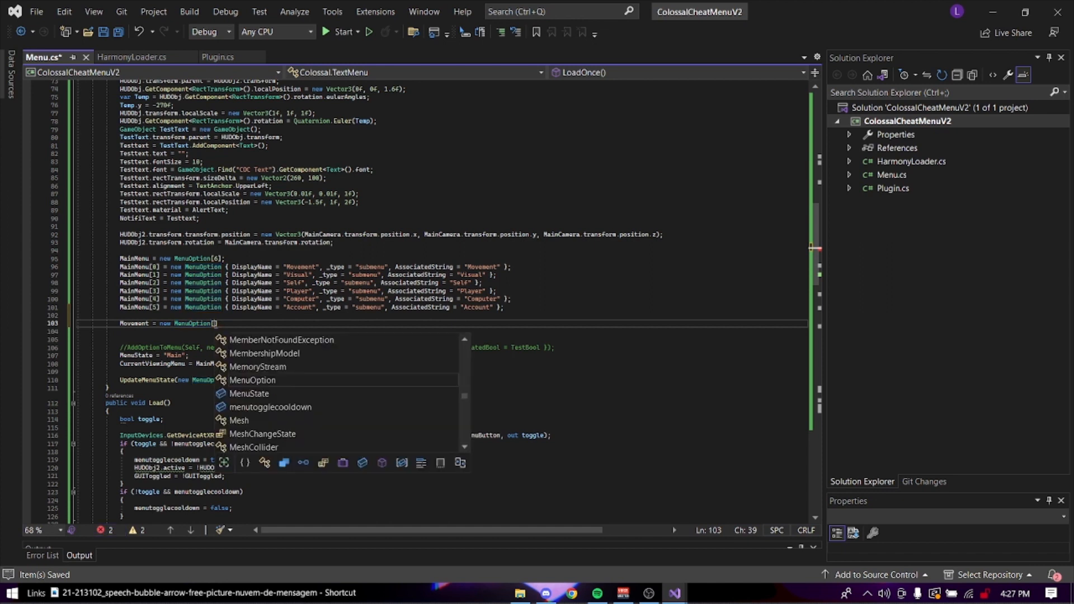
{"action": "mouse_move", "coordinate": [252, 381]}
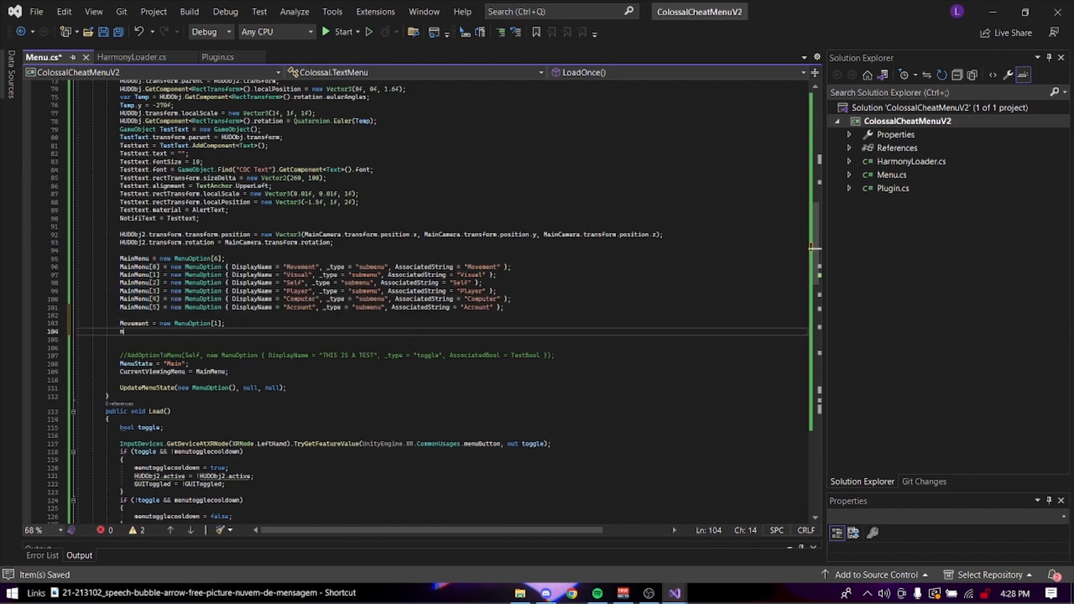
- Fill Movement[0] with an "ExcelFly" toggle option whose AssociatedBool starts false
{"action": "type", "text": "Movement[0]"}
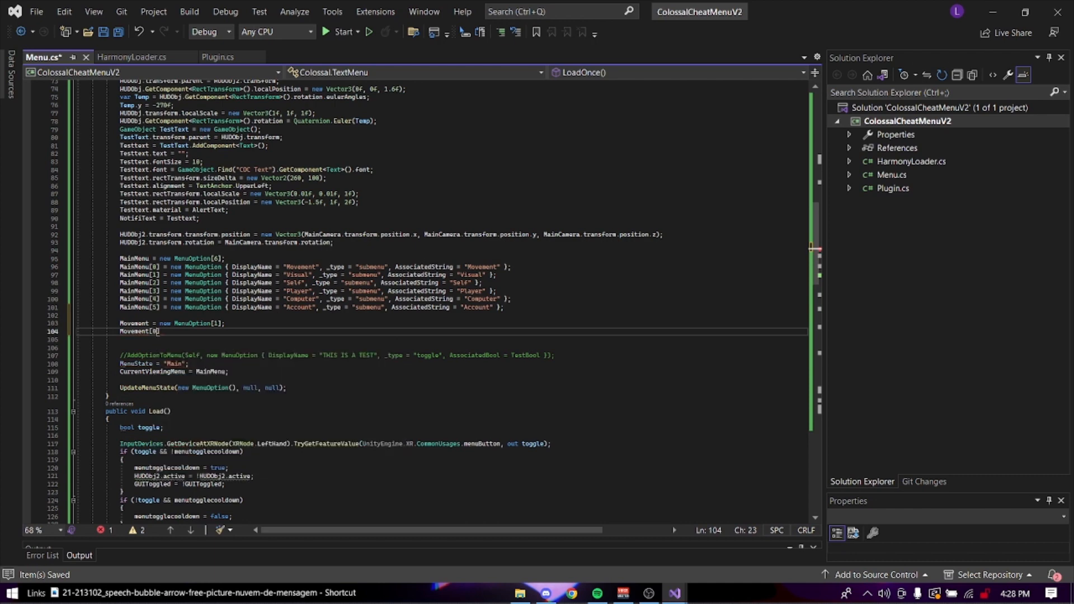
{"action": "type", "text": "= new MenuOption { DisplayName ="}
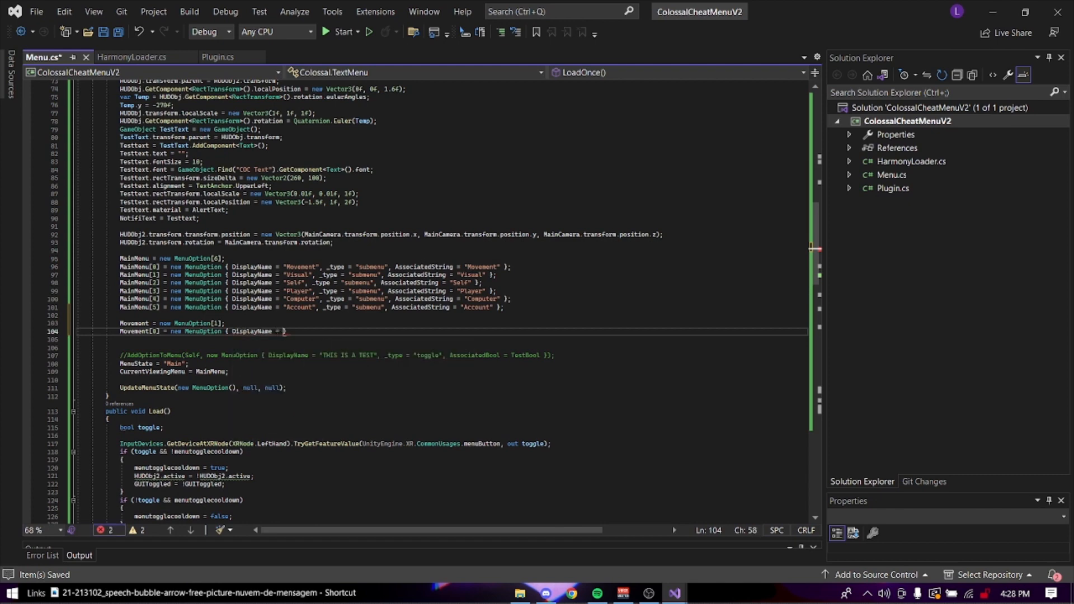
{"action": "type", "text": "\"ExcelFly\", _type"}
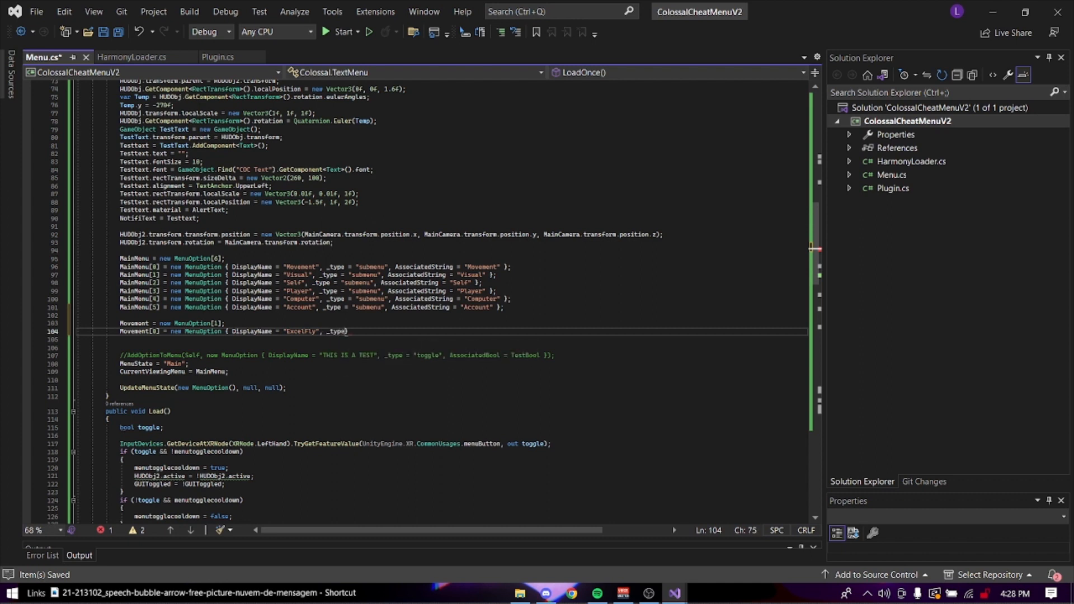
{"action": "type", "text": "="}
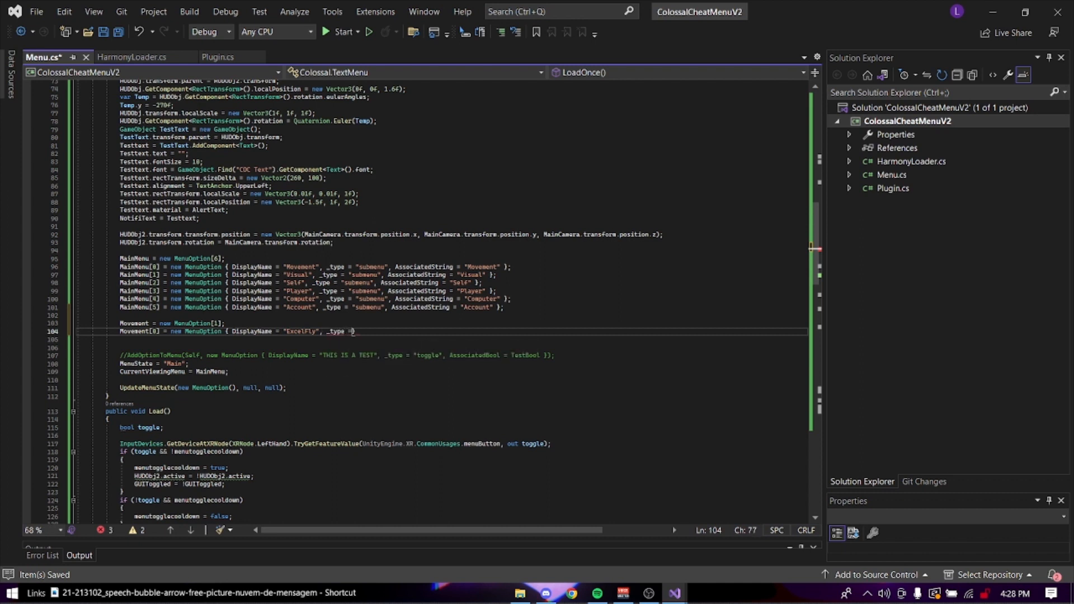
{"action": "type", "text": "\"toggle\", AssociatedBool = fa"}
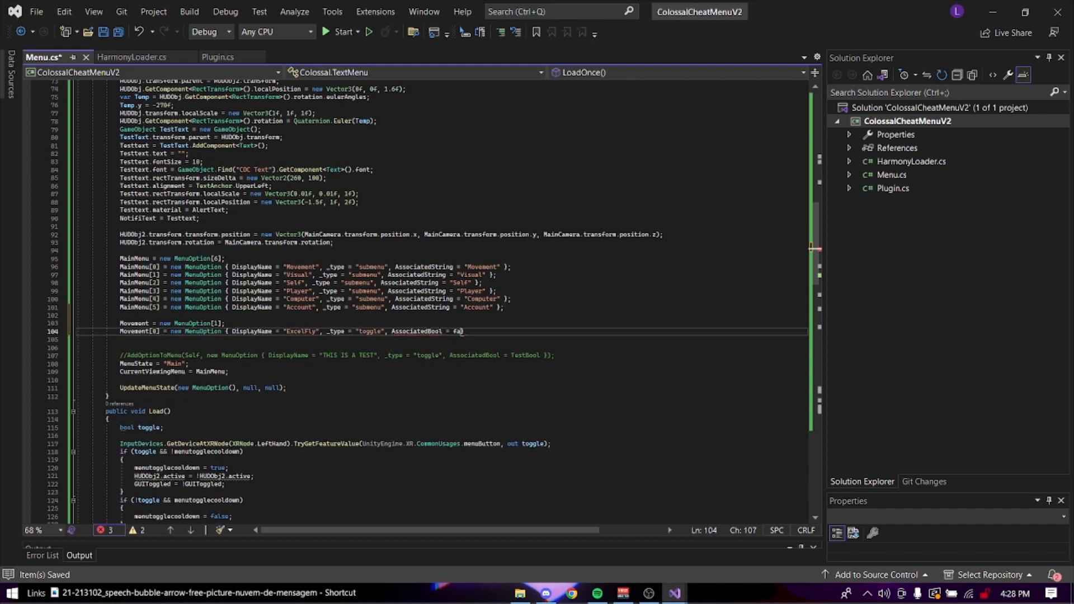
{"action": "type", "text": "lse };"}
{"action": "type", "text": "Movement[1] = new MenuOption { DisplayName = \"Back\", _type = \"submenu\", AssociatedString = \"Back\" };"}
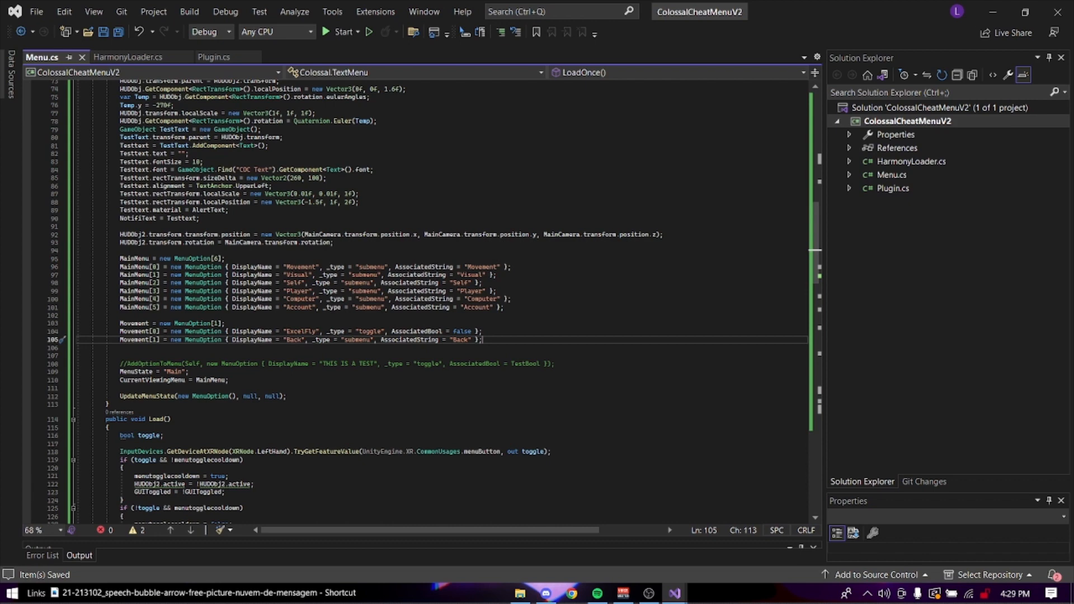
- Add a Mods subfolder under Menu and create an ExcelFly.cs class inside it
{"action": "right_click", "coordinate": [909, 120]}
{"action": "type", "text": "Menu"}
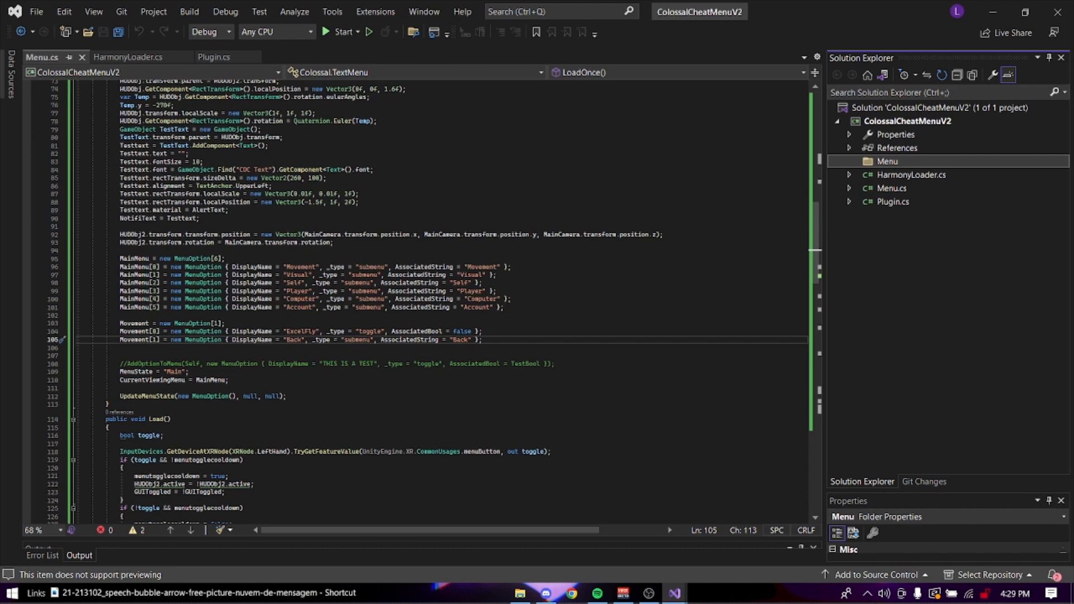
{"action": "left_click", "coordinate": [893, 202]}
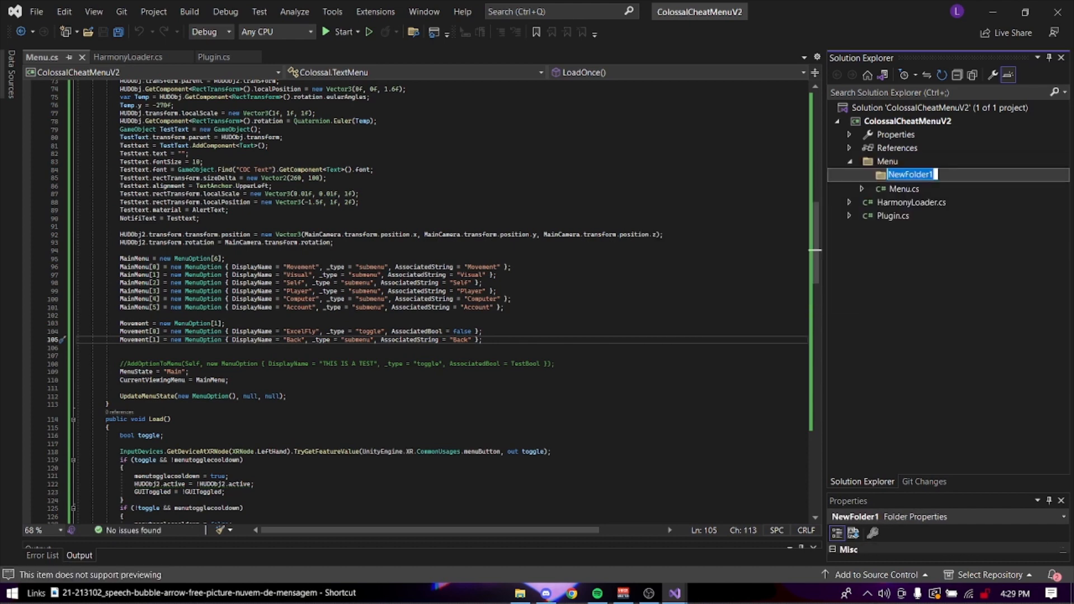
{"action": "type", "text": "Mods"}
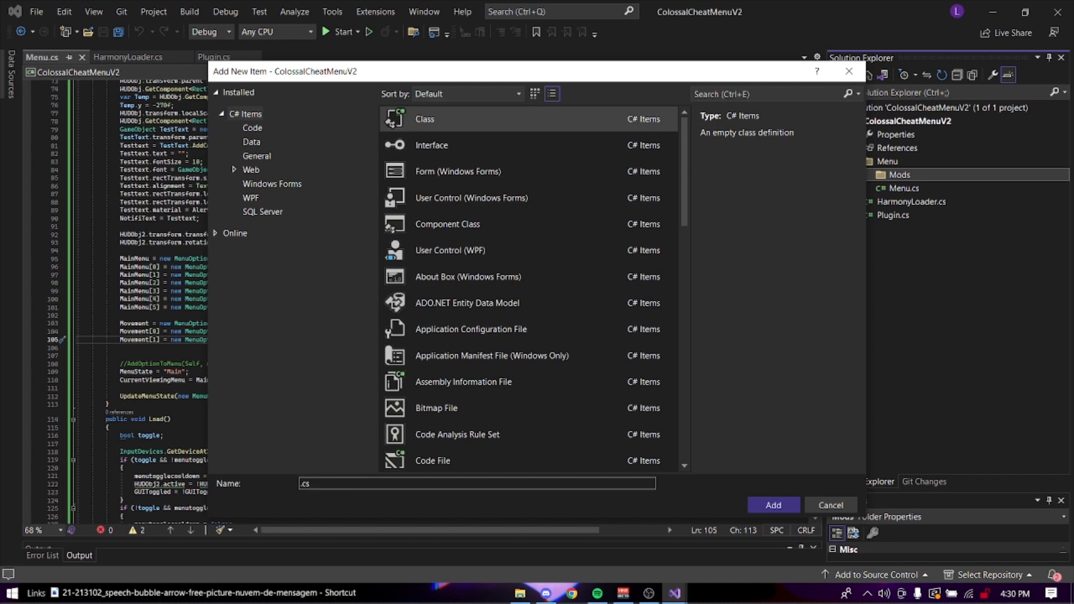
{"action": "type", "text": "Excel"}
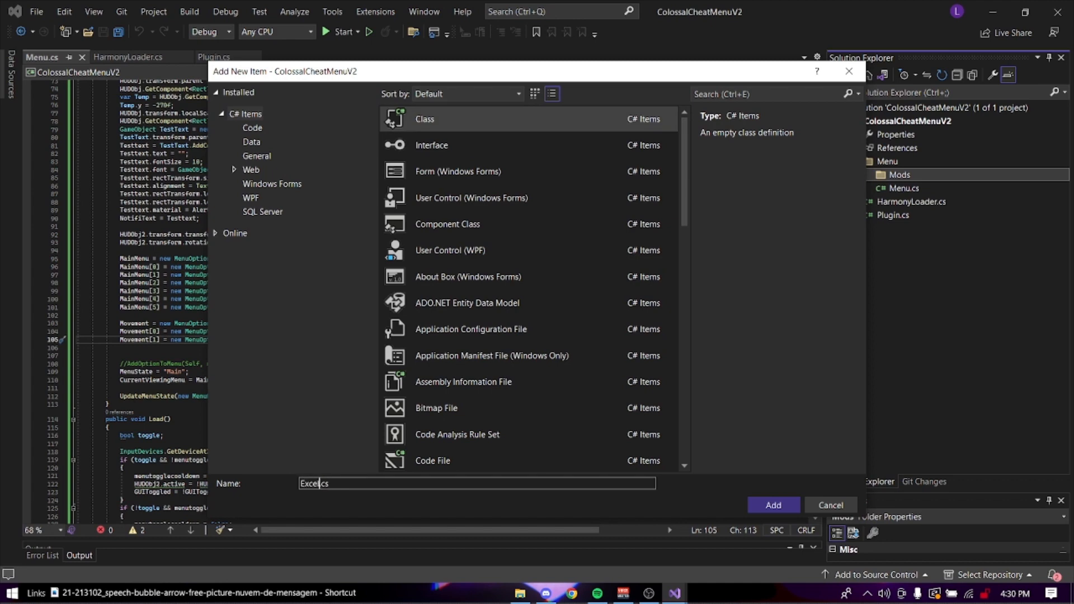
{"action": "left_click", "coordinate": [774, 504]}
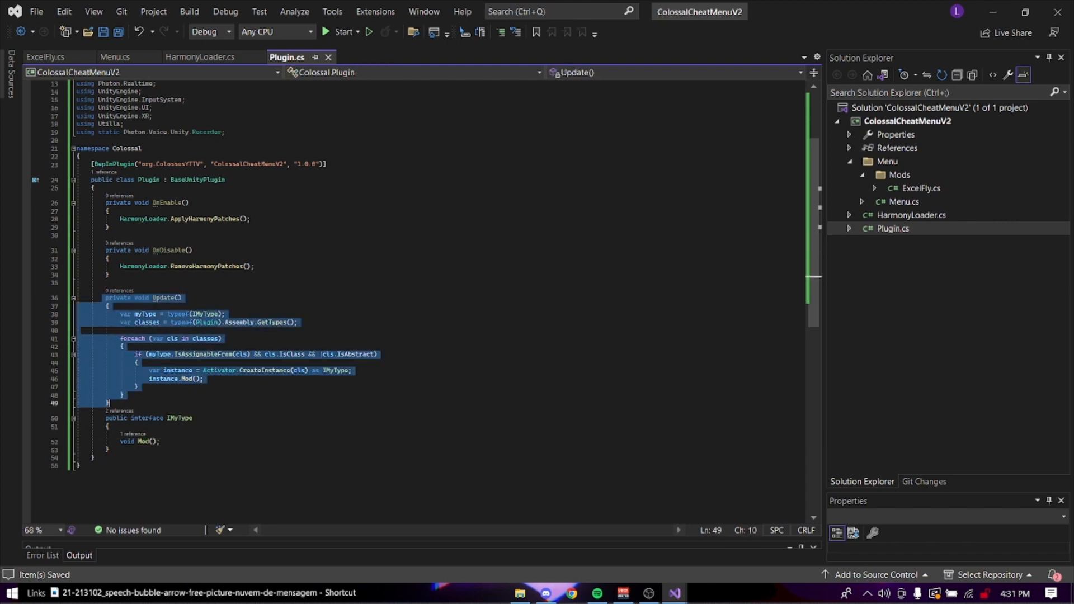
- Review Plugin.cs's Update loop, then bring up ExcelFly.cs with the cursor in the left-hand button block
{"action": "left_click", "coordinate": [110, 449]}
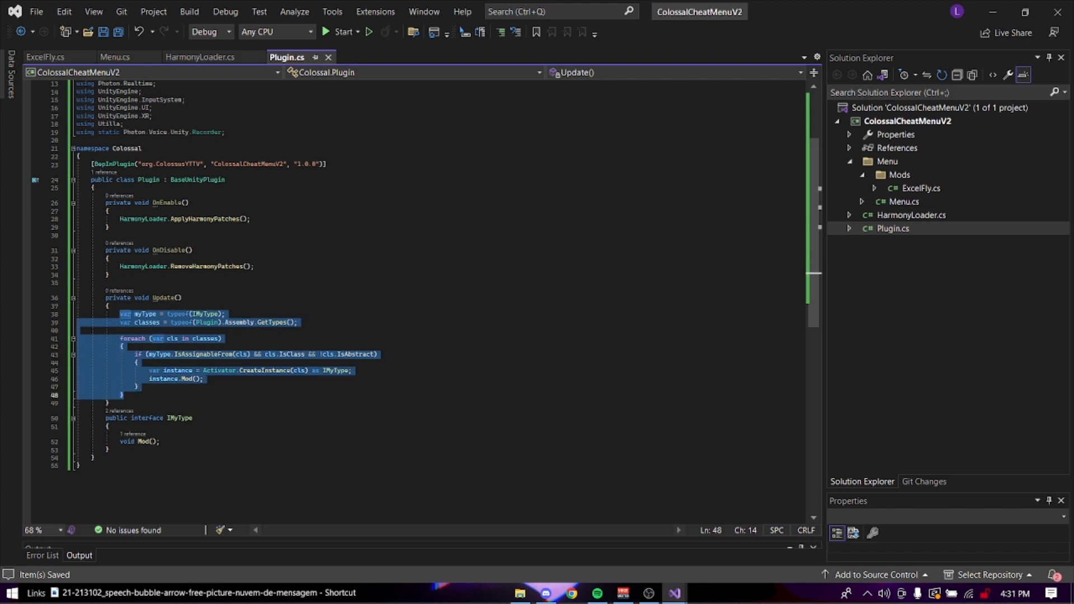
{"action": "left_click", "coordinate": [204, 379]}
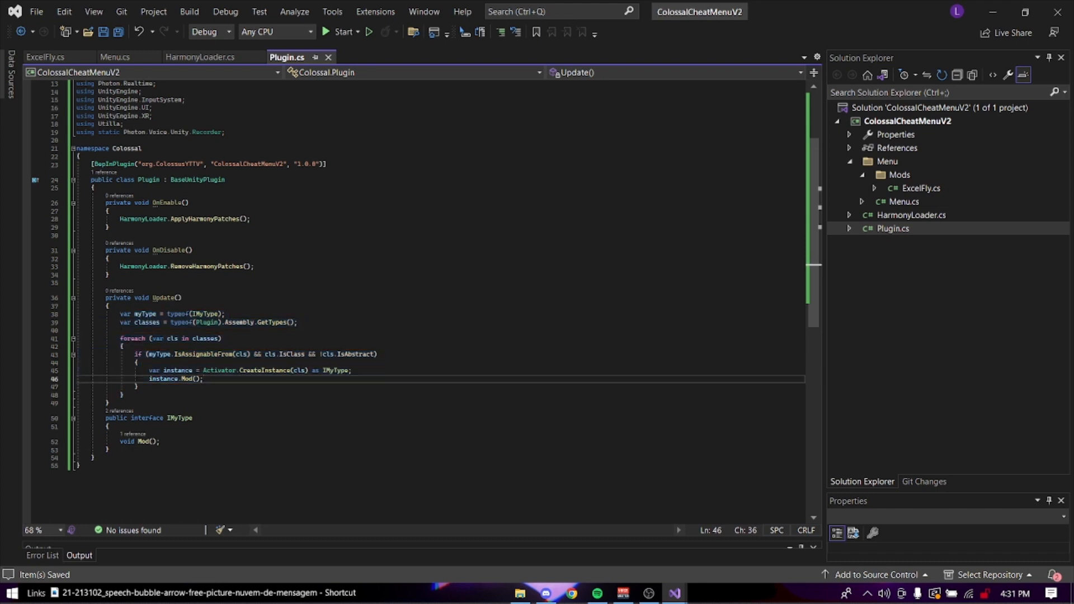
{"action": "mouse_move", "coordinate": [212, 313]}
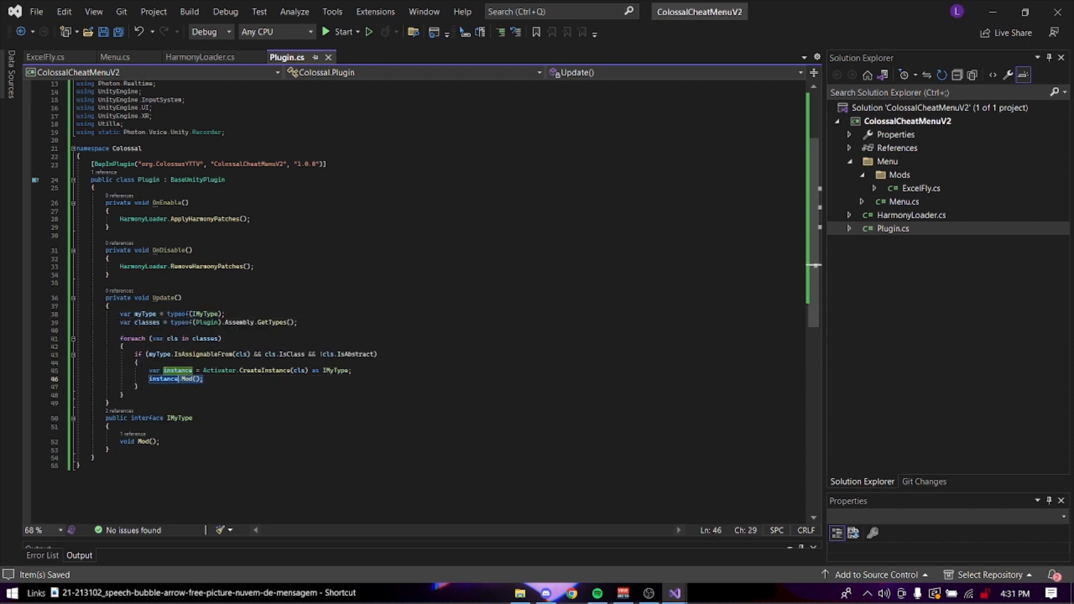
{"action": "left_click", "coordinate": [159, 441]}
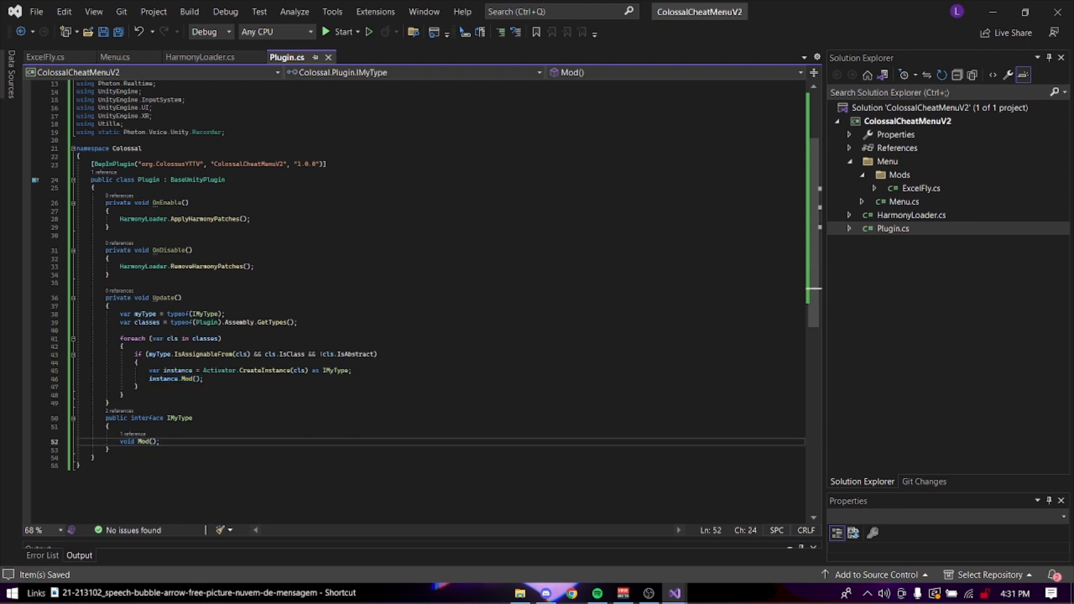
{"action": "left_click", "coordinate": [46, 57]}
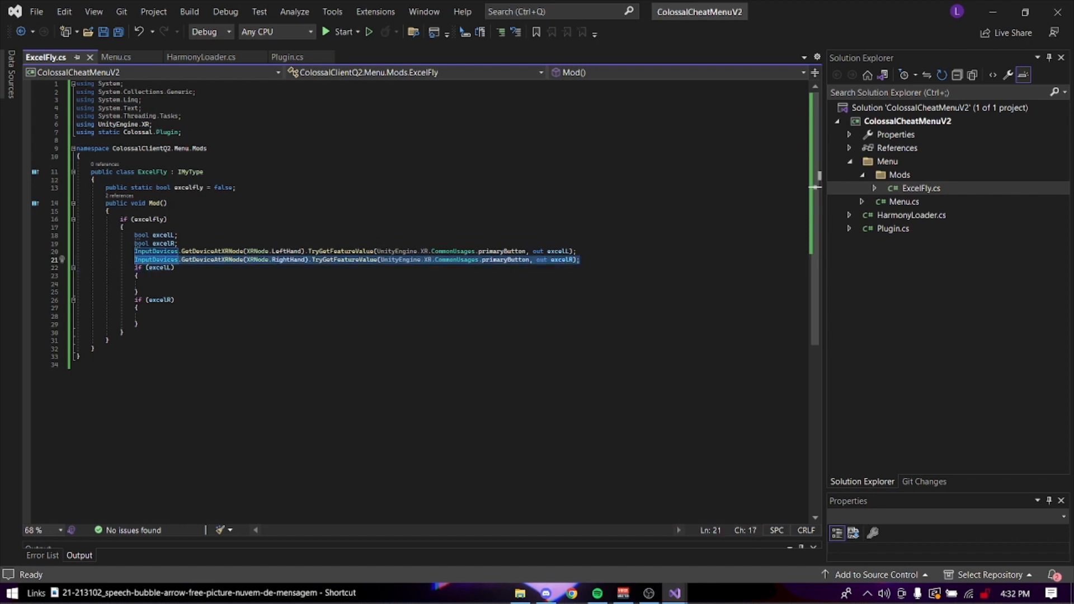
{"action": "left_click", "coordinate": [144, 283]}
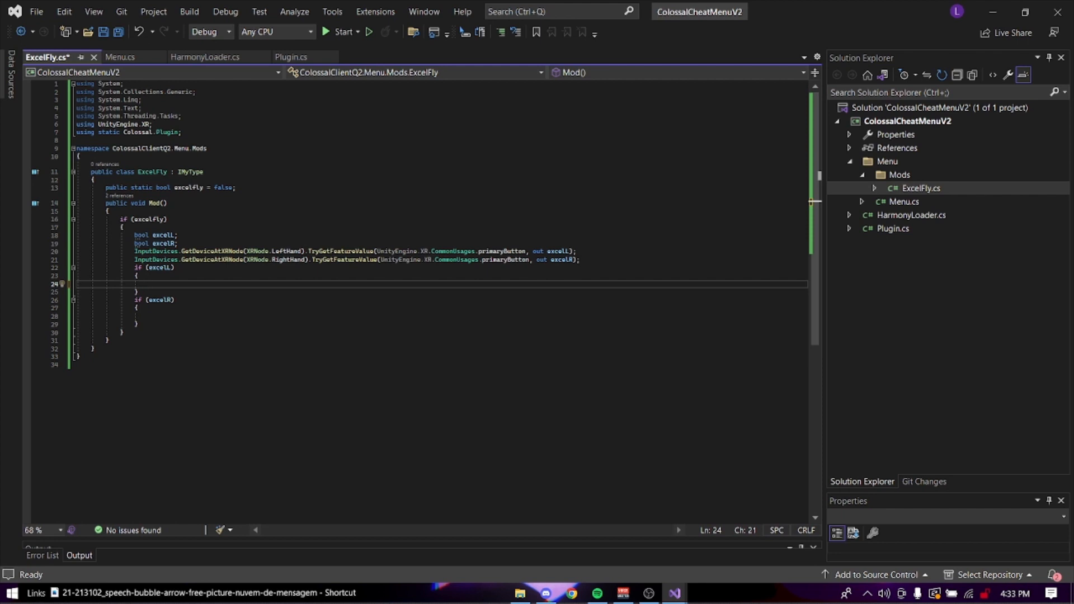
- Add gorilla bodyCollider.enabled and velocity lines along each hand's right direction divided by 8.5f, then save
{"action": "type", "text": "gorillaLocomotion.Player.Instance"}
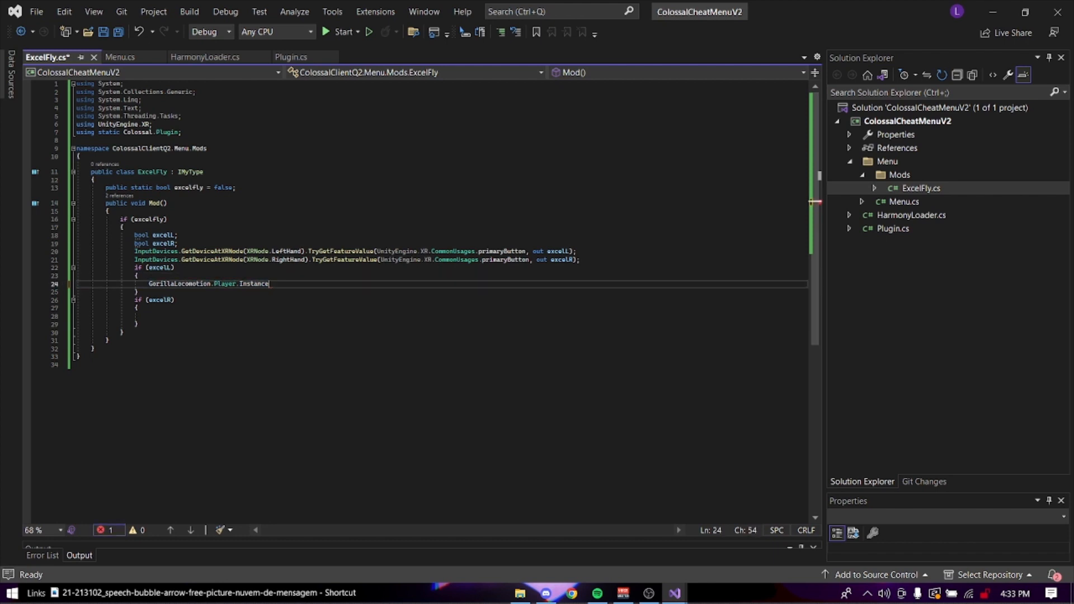
{"action": "type", "text": ".bodyCollider.enabled = true;"}
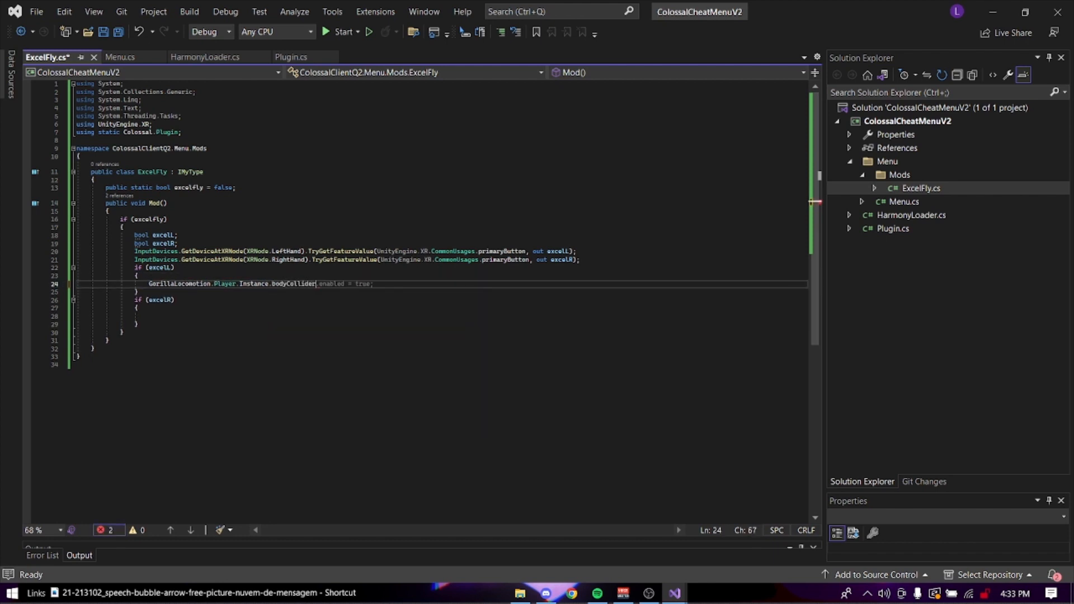
{"action": "type", "text": "a"}
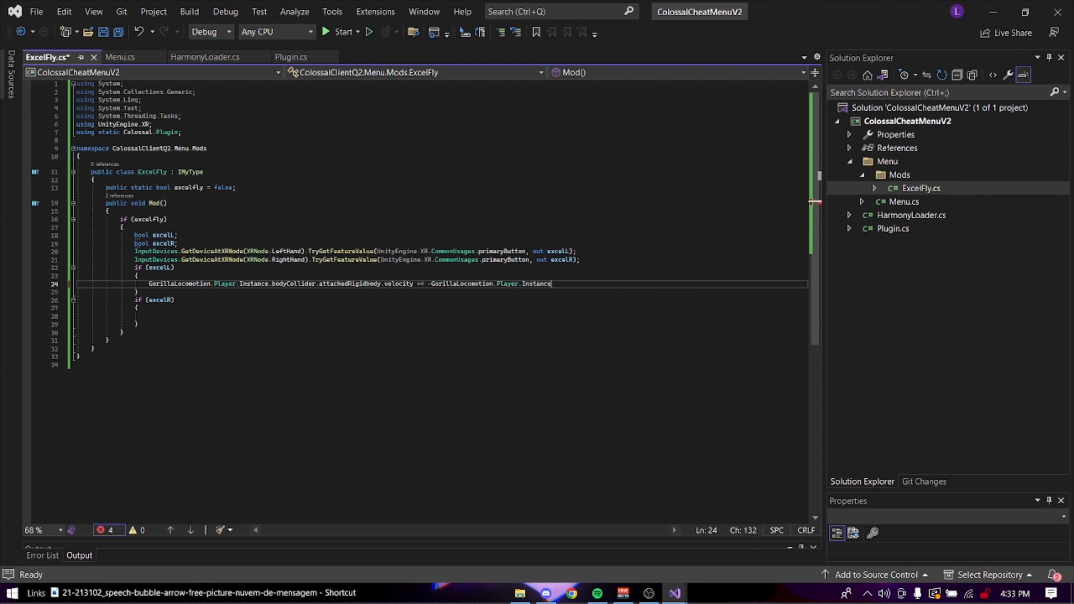
{"action": "type", "text": "right /"}
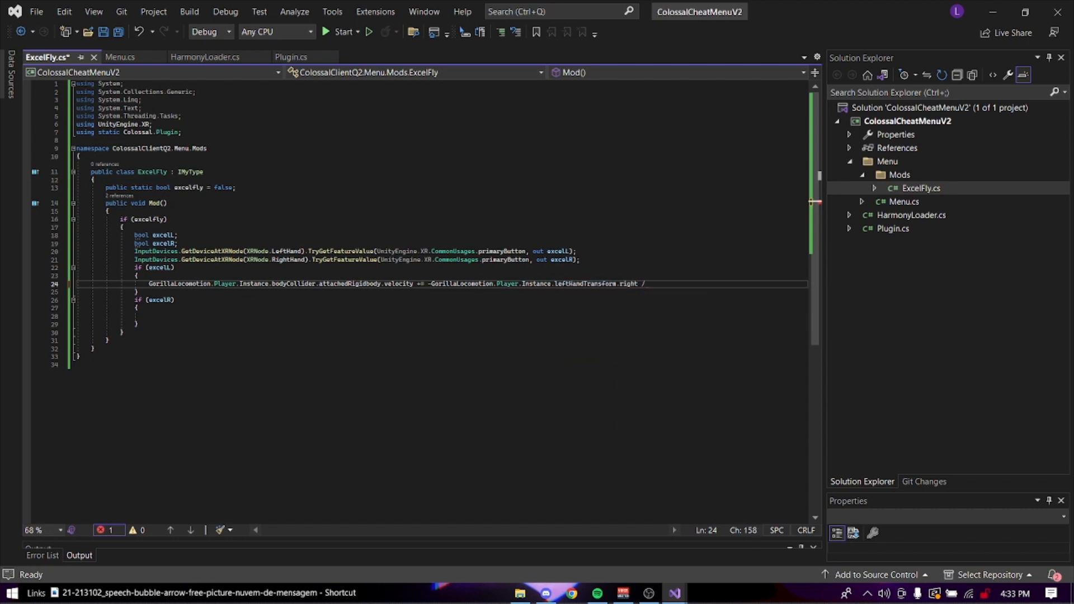
{"action": "type", "text": "8.5f;"}
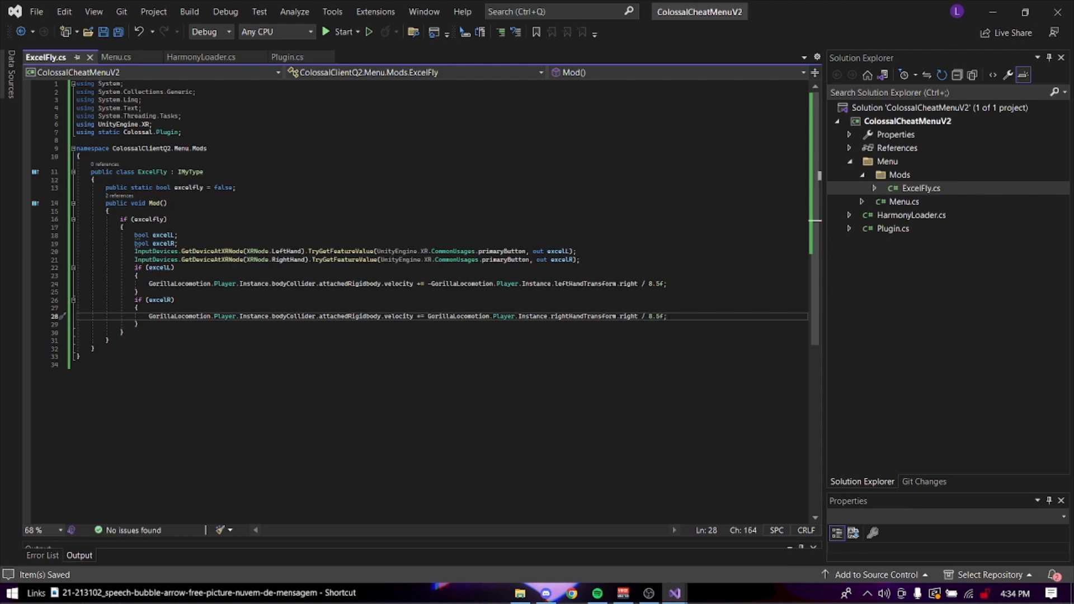
- End Load() with ExcelFly.excelfly = Movement[0].AssociatedBool; and save Menu.cs
{"action": "left_click", "coordinate": [115, 58]}
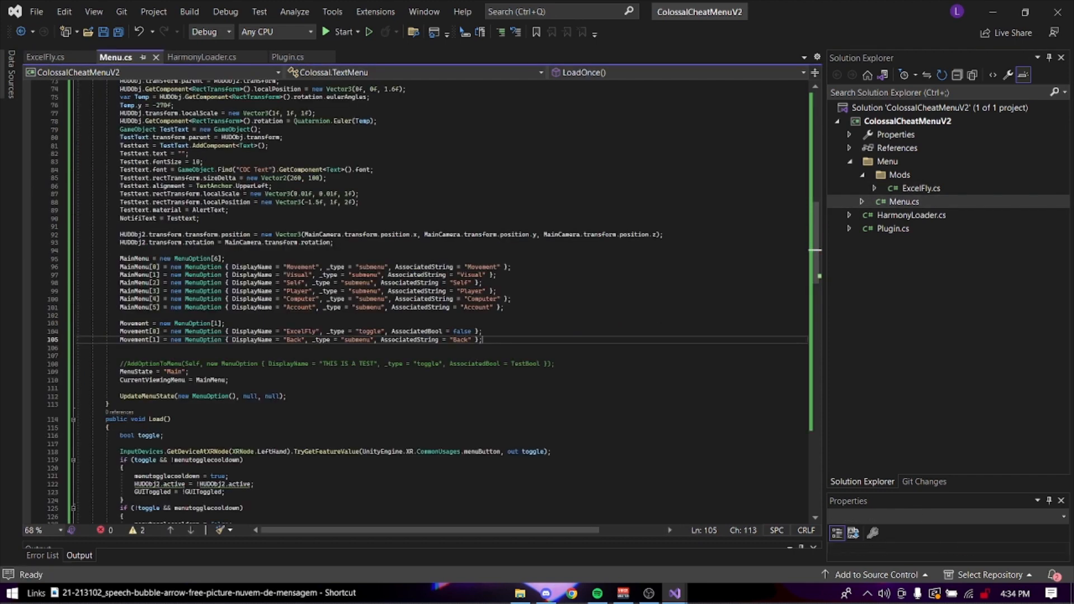
{"action": "scroll", "scroll_direction": "down", "scroll_amount": 3}
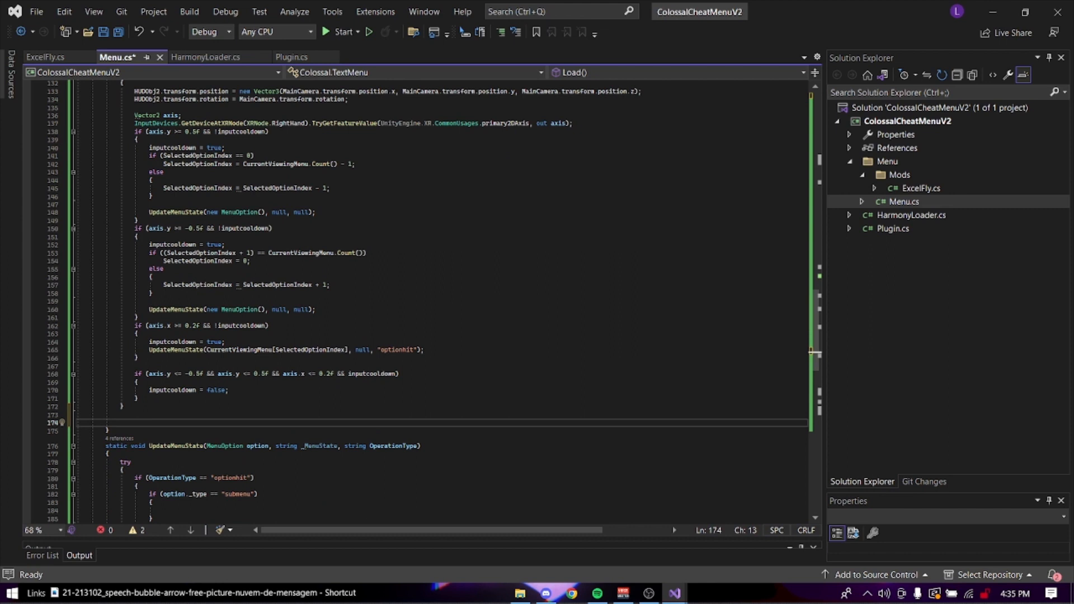
{"action": "type", "text": "ExcelFly"}
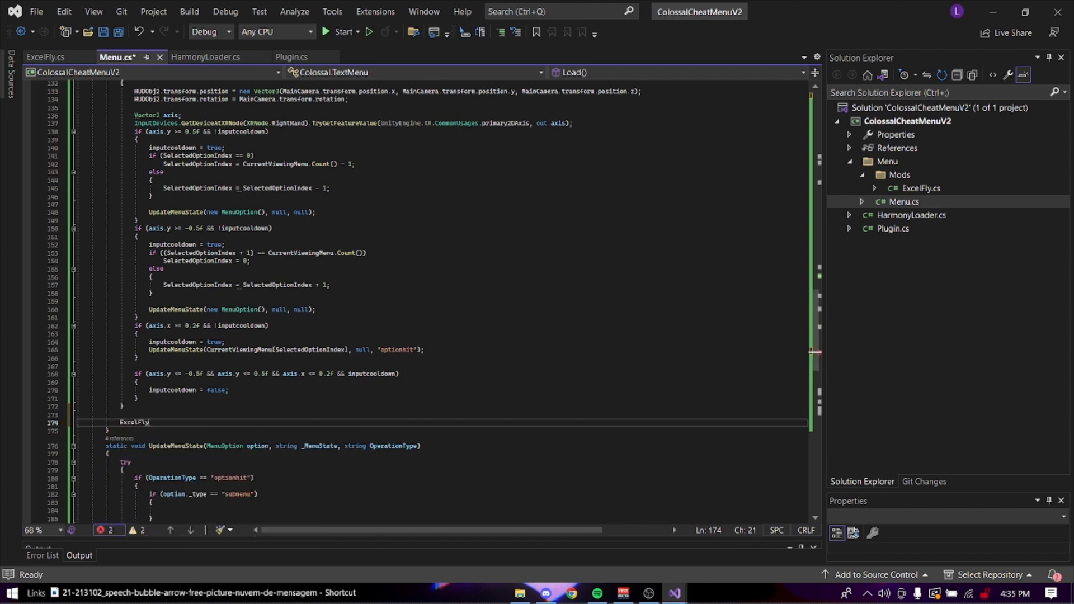
{"action": "type", "text": ".excelfly"}
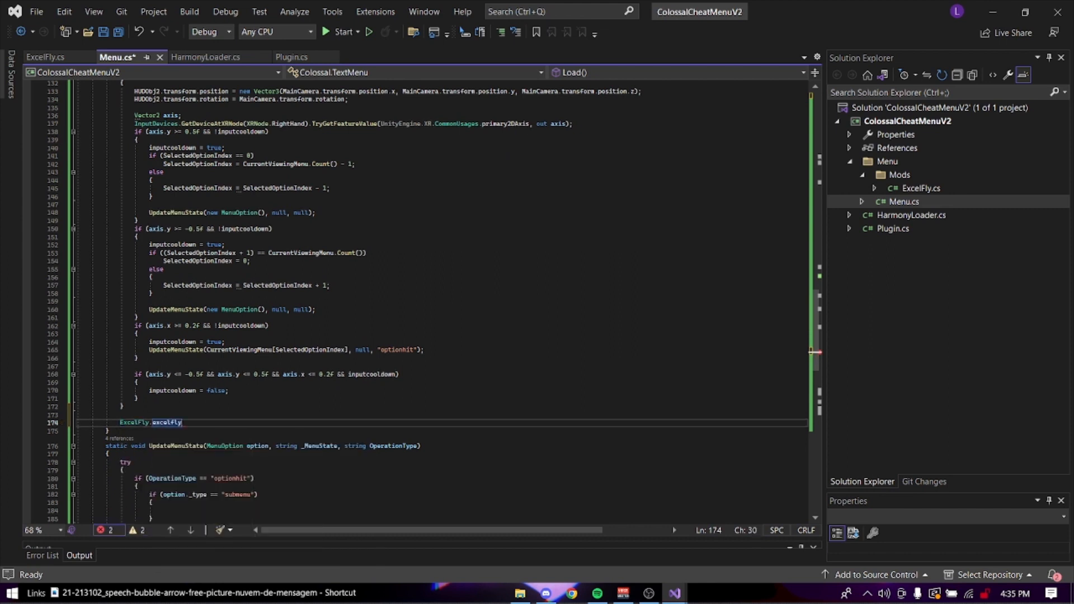
{"action": "left_click", "coordinate": [45, 56]}
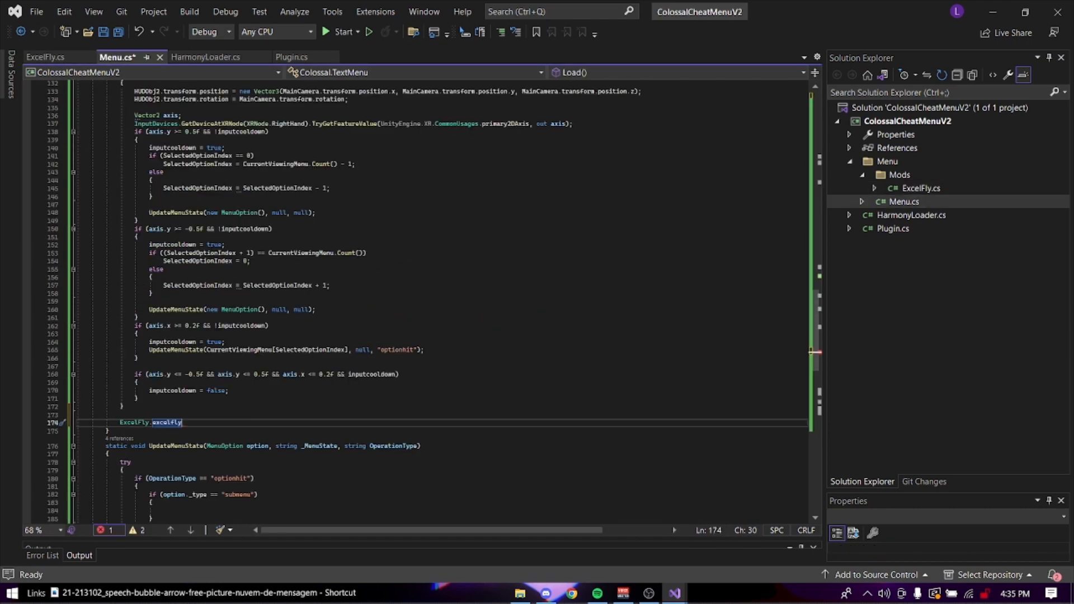
{"action": "type", "text": "= Mo"}
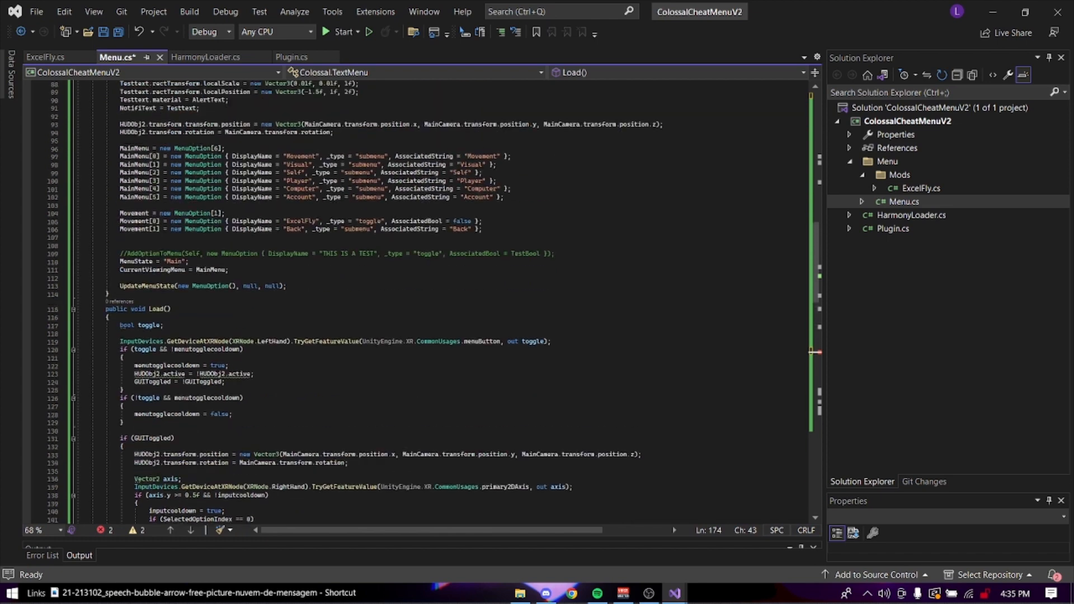
{"action": "scroll", "scroll_direction": "up", "scroll_amount": 3}
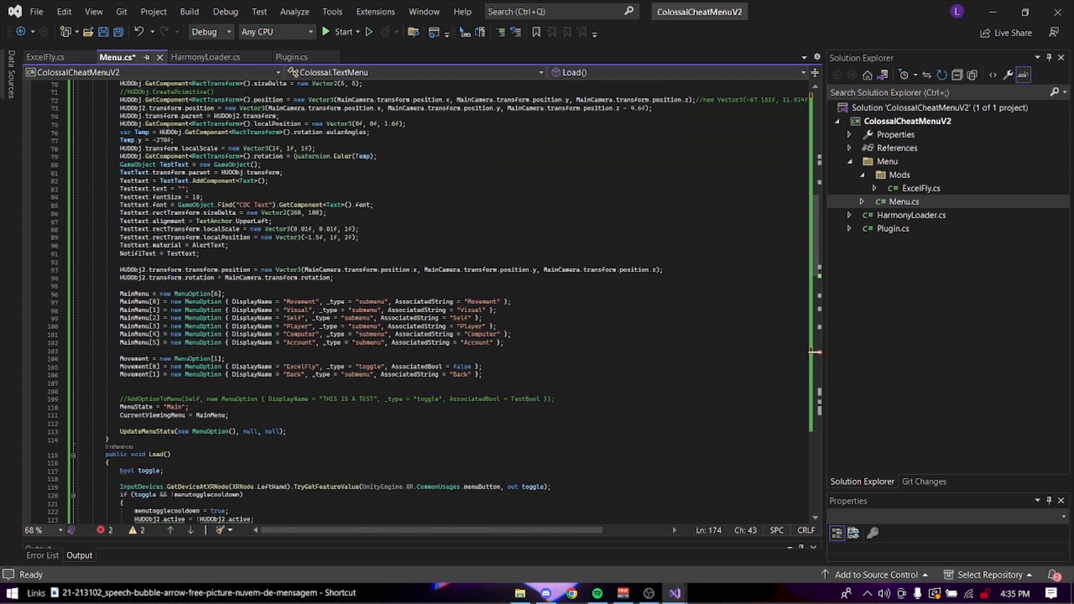
{"action": "scroll", "scroll_direction": "down", "scroll_amount": 3}
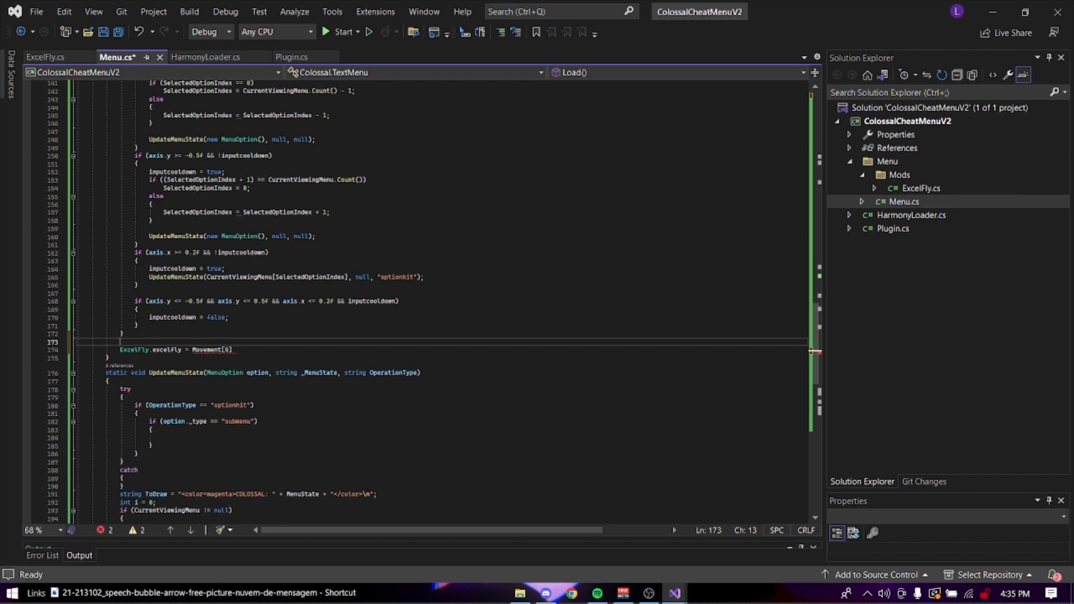
{"action": "type", "text": ".as"}
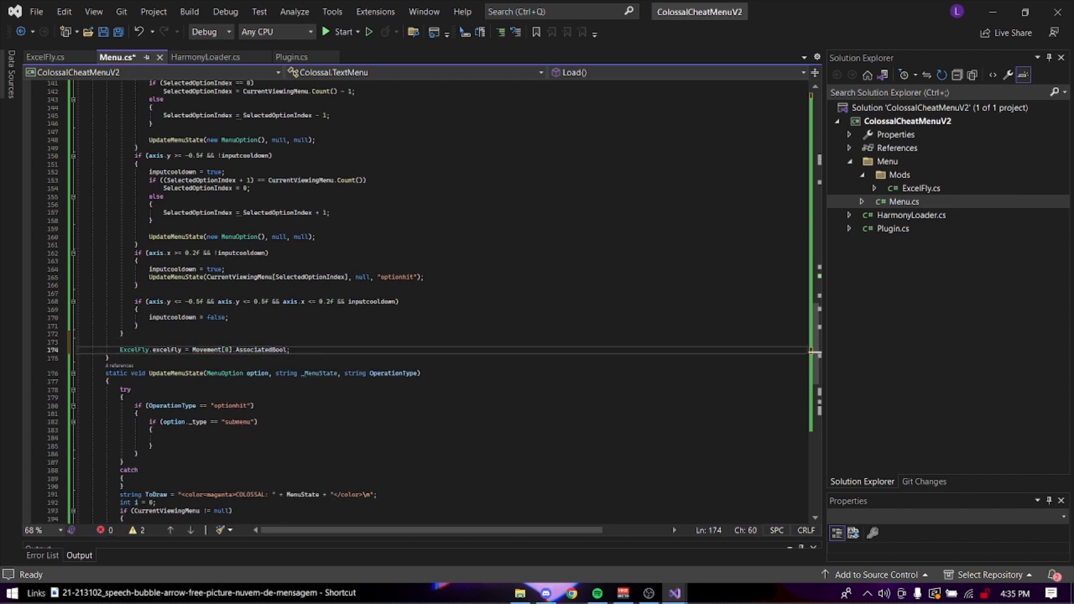
{"action": "key", "text": "ctrl+s"}
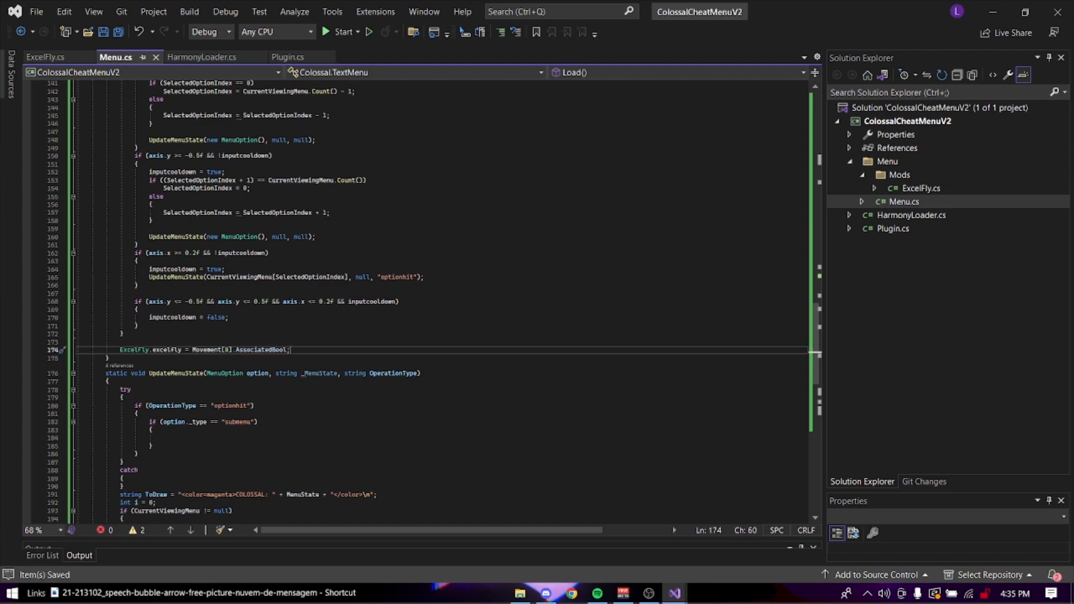
{"action": "scroll", "scroll_direction": "up", "scroll_amount": 3}
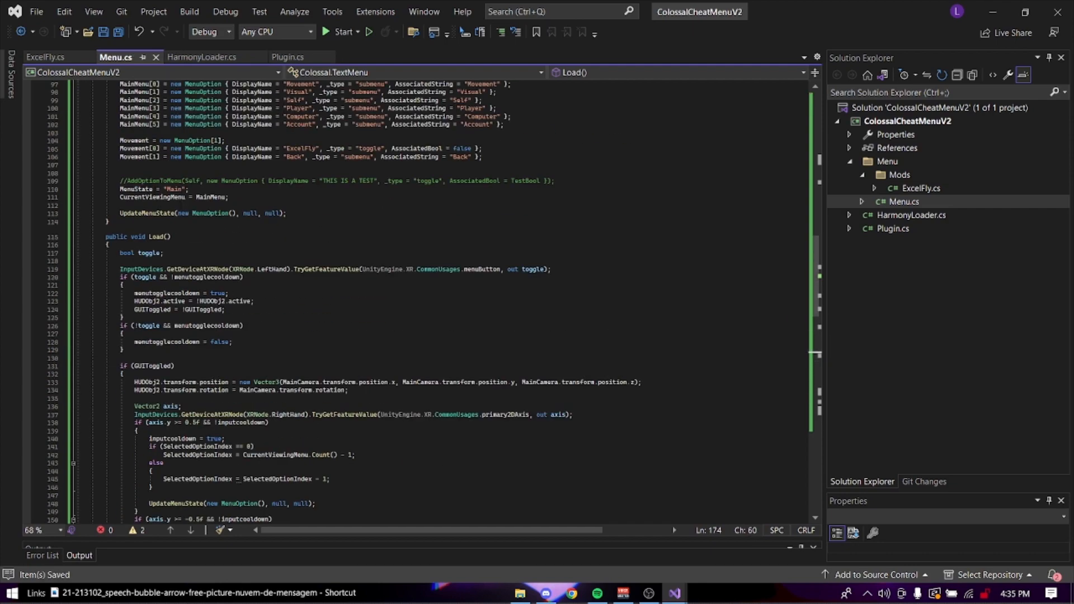
{"action": "scroll", "scroll_direction": "down", "scroll_amount": 3}
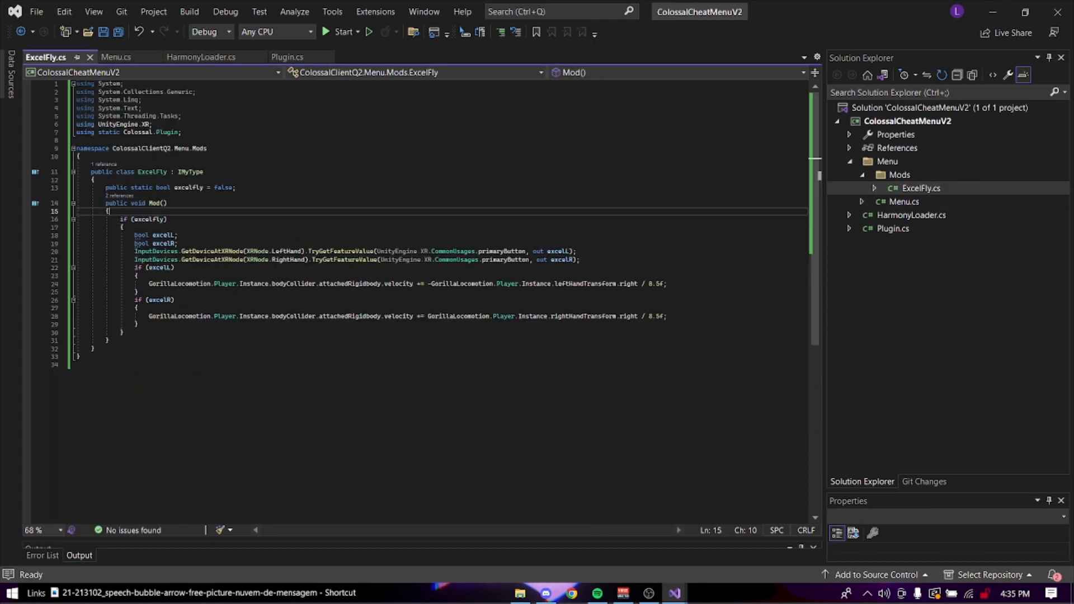
- In UpdateMenuState's submenu branch, add if(option.AssociatedString == "Movement")
{"action": "left_click", "coordinate": [116, 57]}
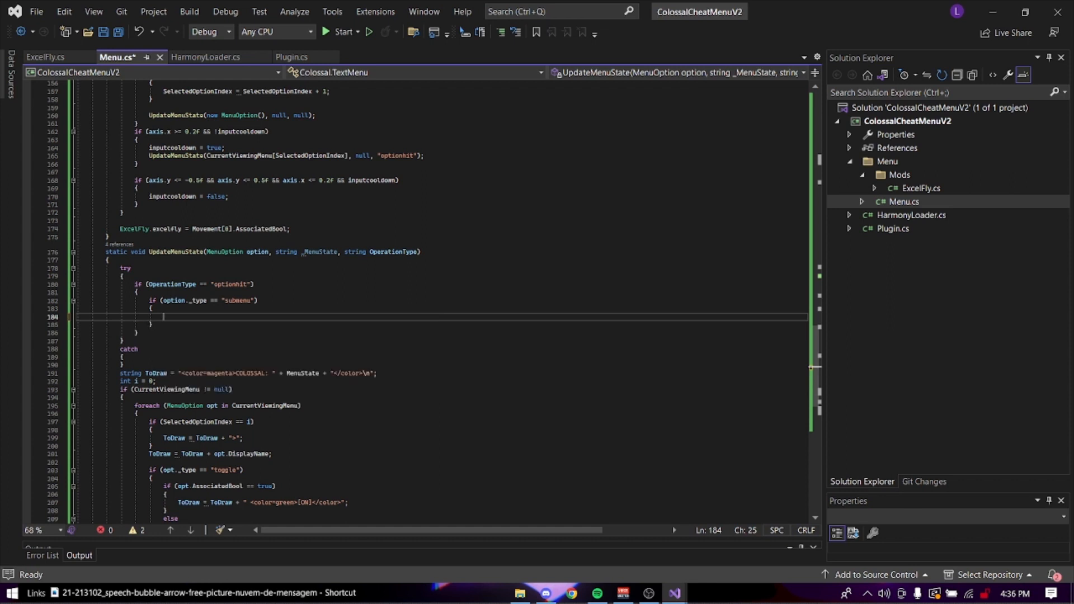
{"action": "type", "text": "if(option"}
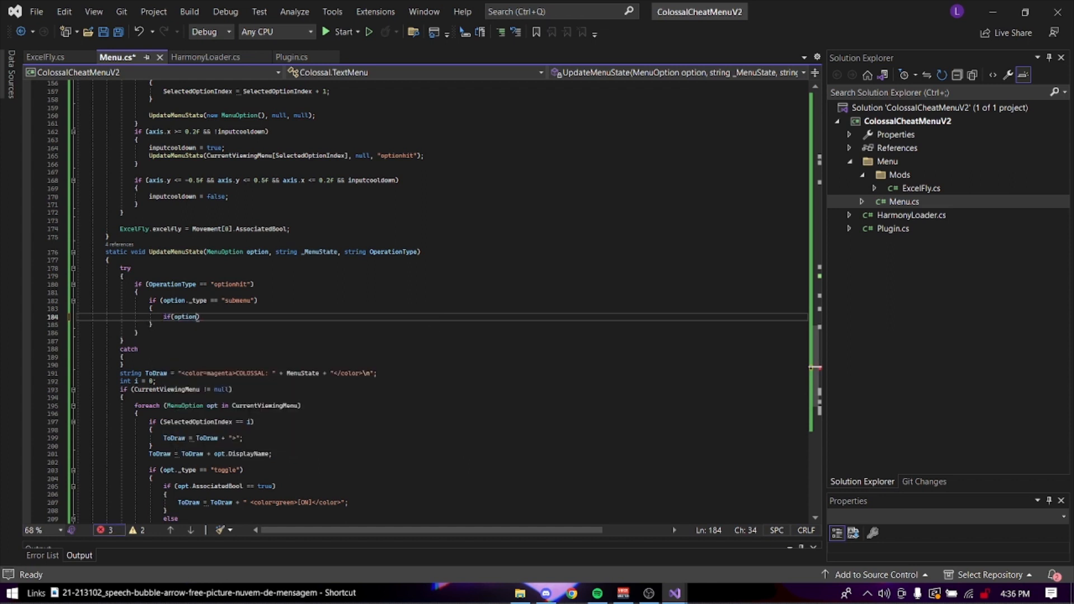
{"action": "type", "text": ".AssociatedString == \"Movement"}
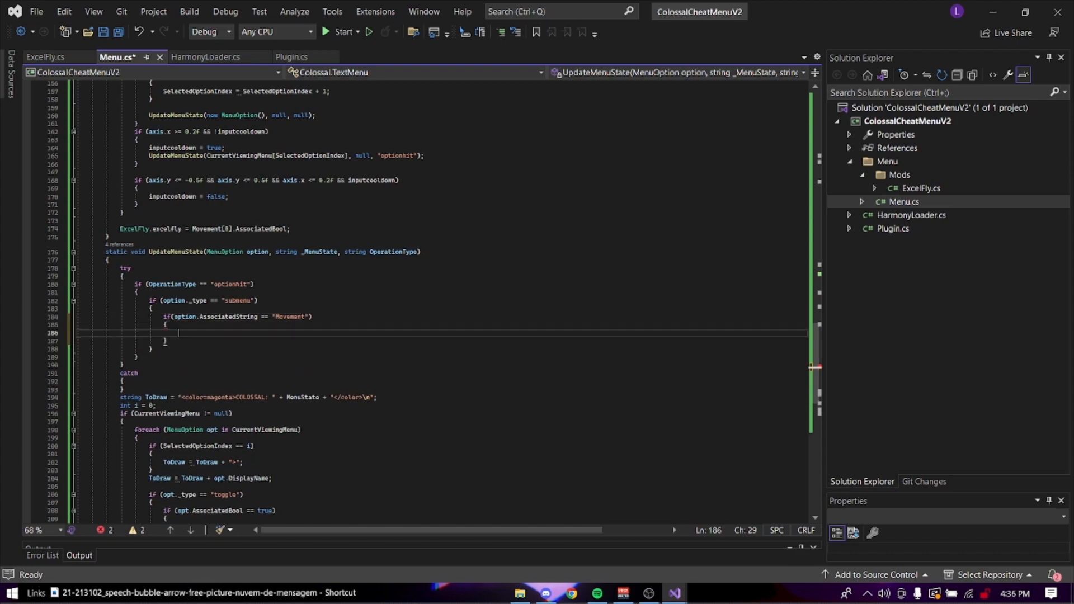
{"action": "scroll", "scroll_direction": "up", "scroll_amount": 3}
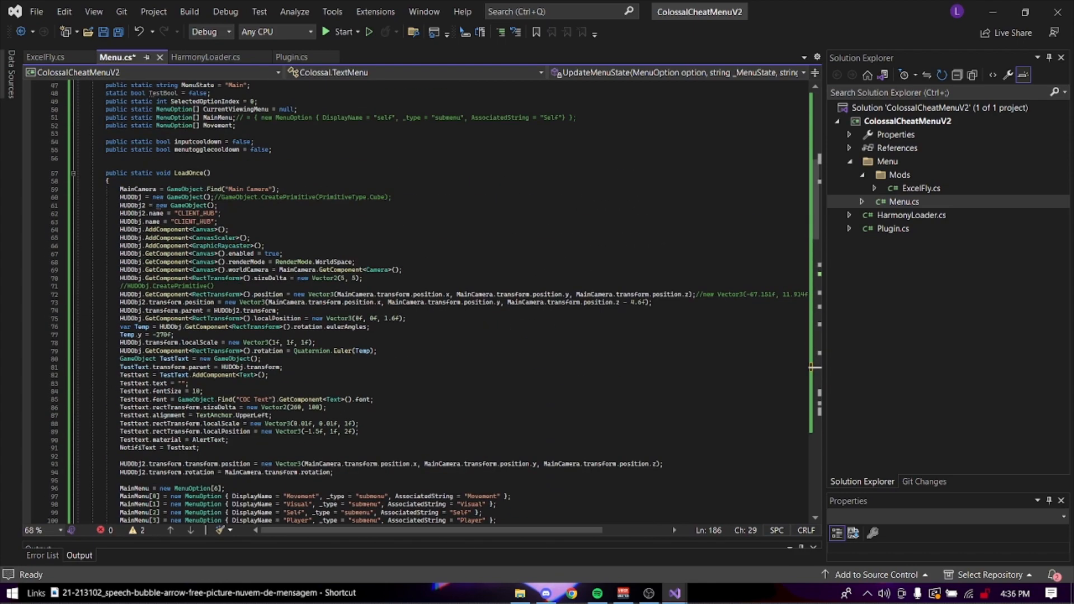
{"action": "scroll", "scroll_direction": "down", "scroll_amount": 3}
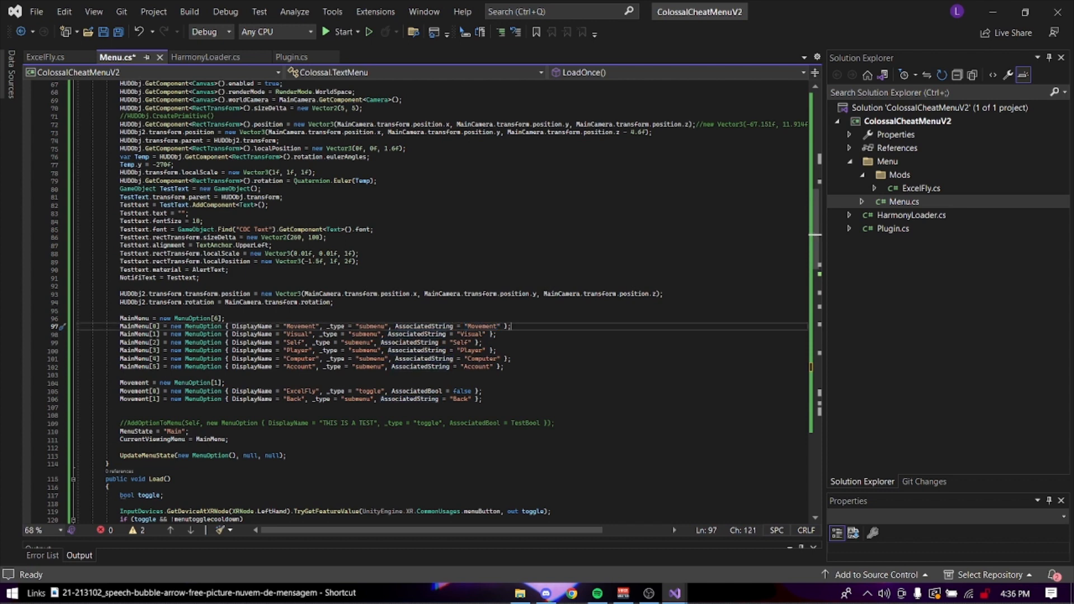
{"action": "scroll", "scroll_direction": "down", "scroll_amount": 3}
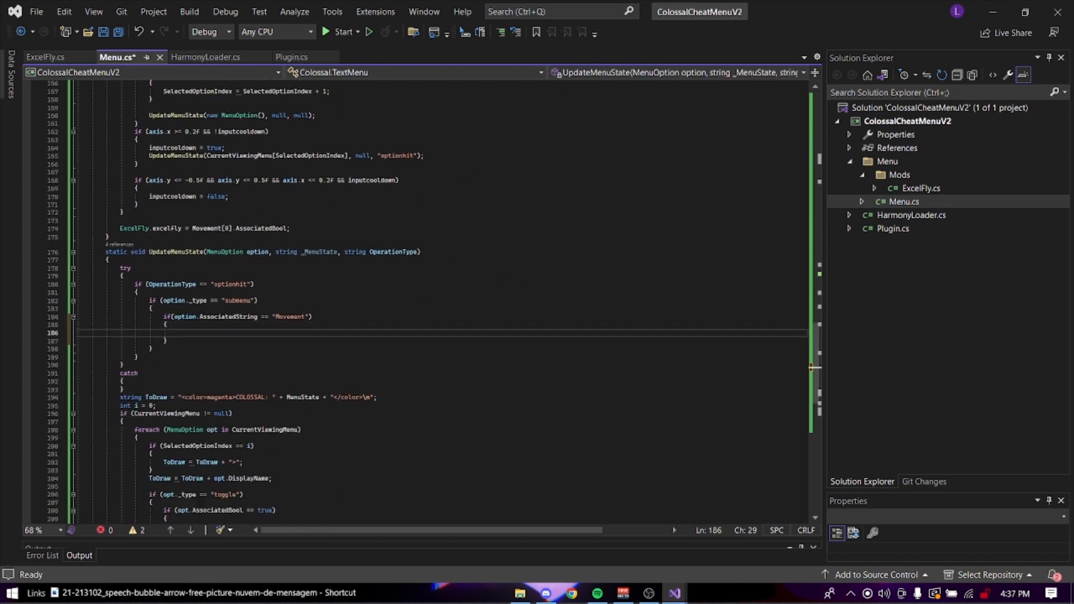
- Set CurrentViewingMenu = Movement inside that branch and save Menu.cs
{"action": "type", "text": "currentViewingMenu"}
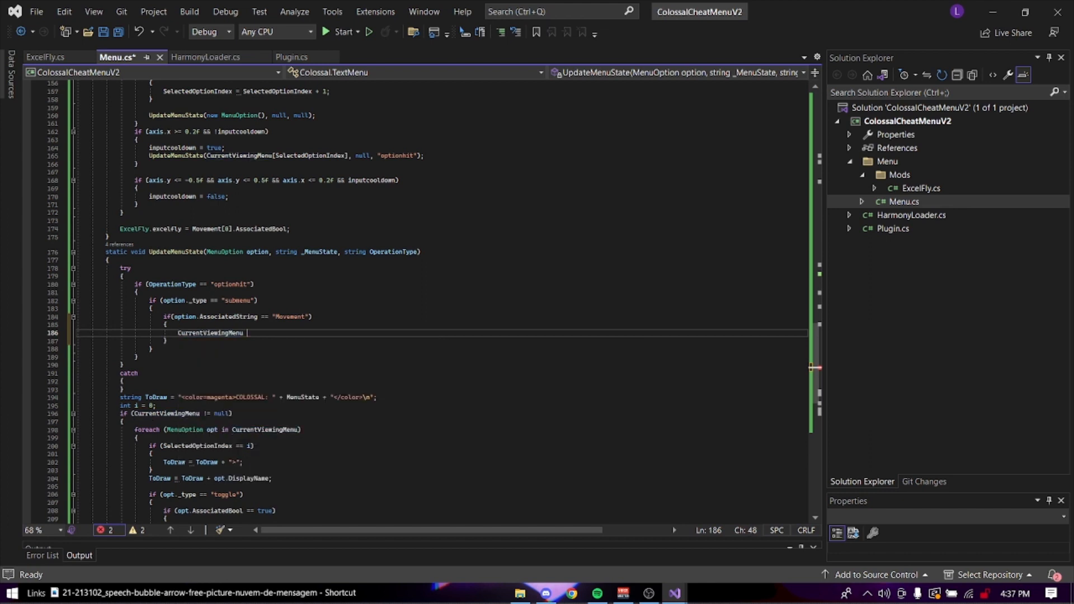
{"action": "type", "text": "= Movement;"}
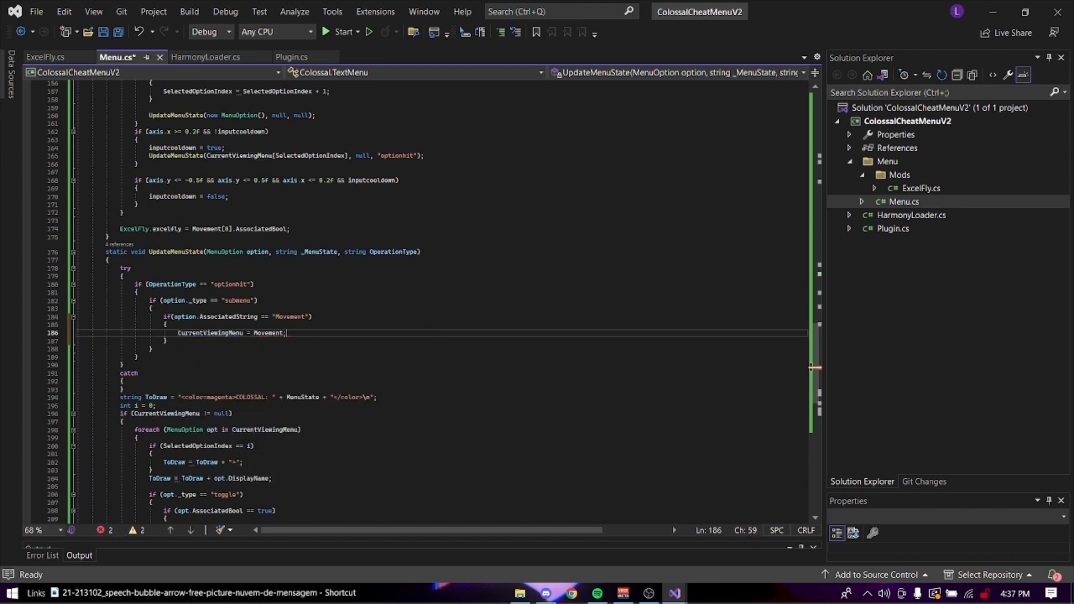
{"action": "key", "text": "ctrl+s"}
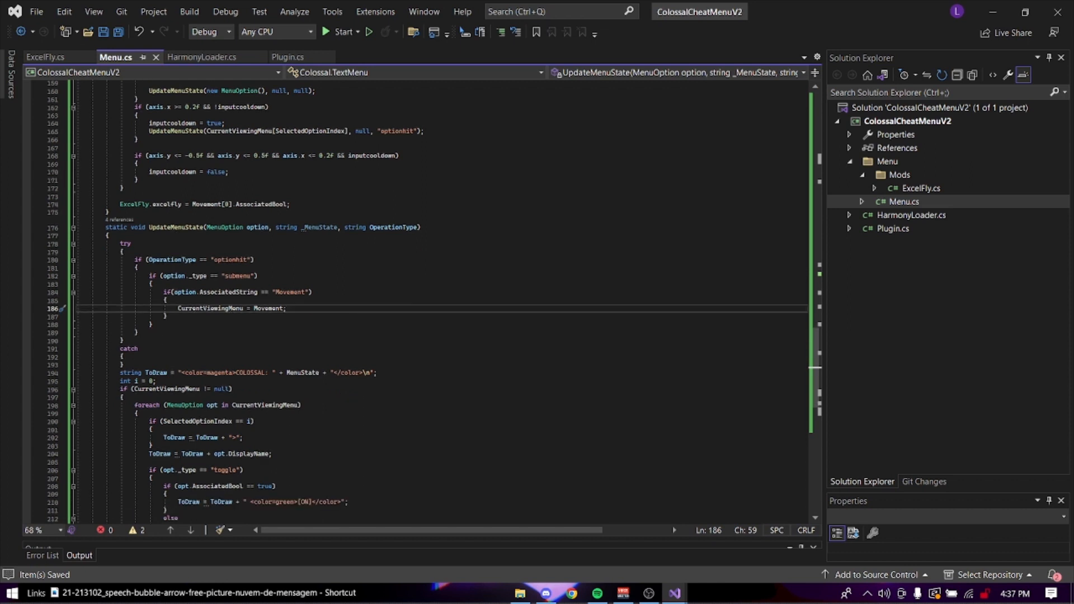
{"action": "scroll", "scroll_direction": "down", "scroll_amount": 3}
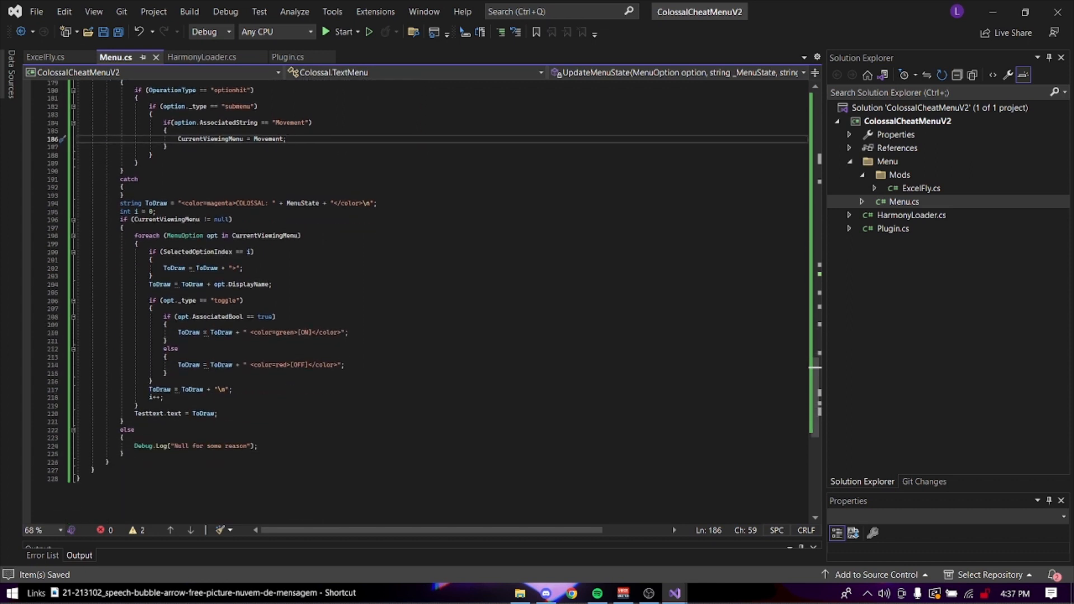
{"action": "scroll", "scroll_direction": "up", "scroll_amount": 3}
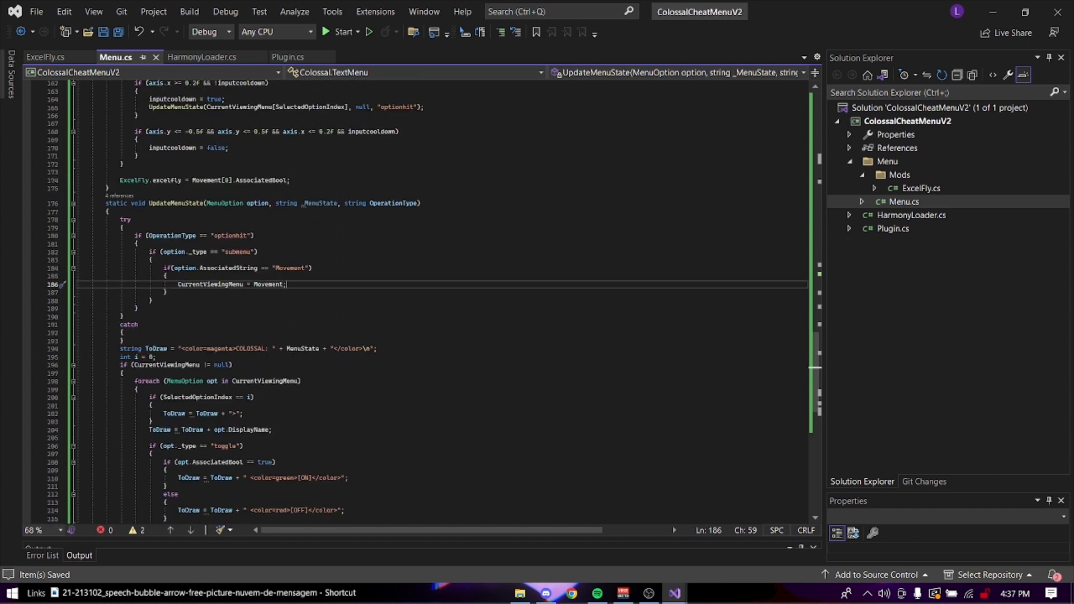
{"action": "scroll", "scroll_direction": "up", "scroll_amount": 3}
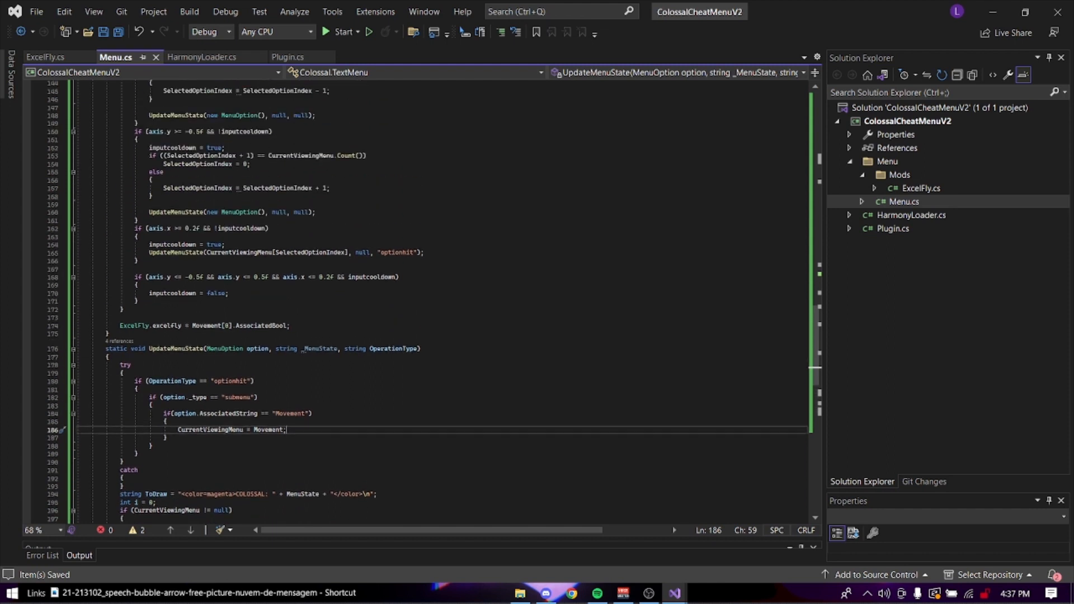